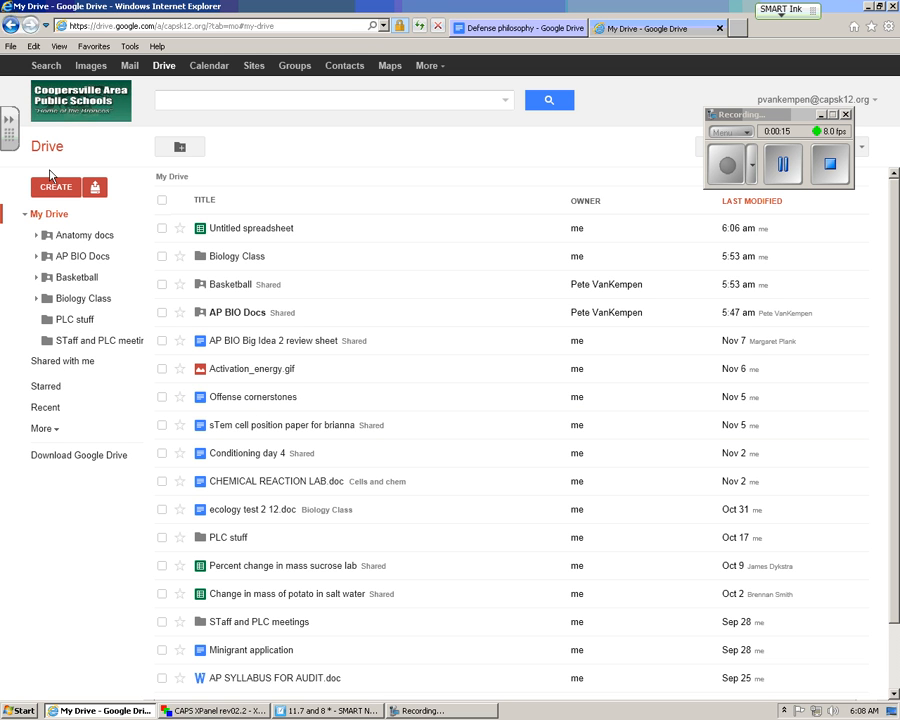
- Choose CREATE > Spreadsheet in Google Drive to start a blank spreadsheet
left_click(55, 187)
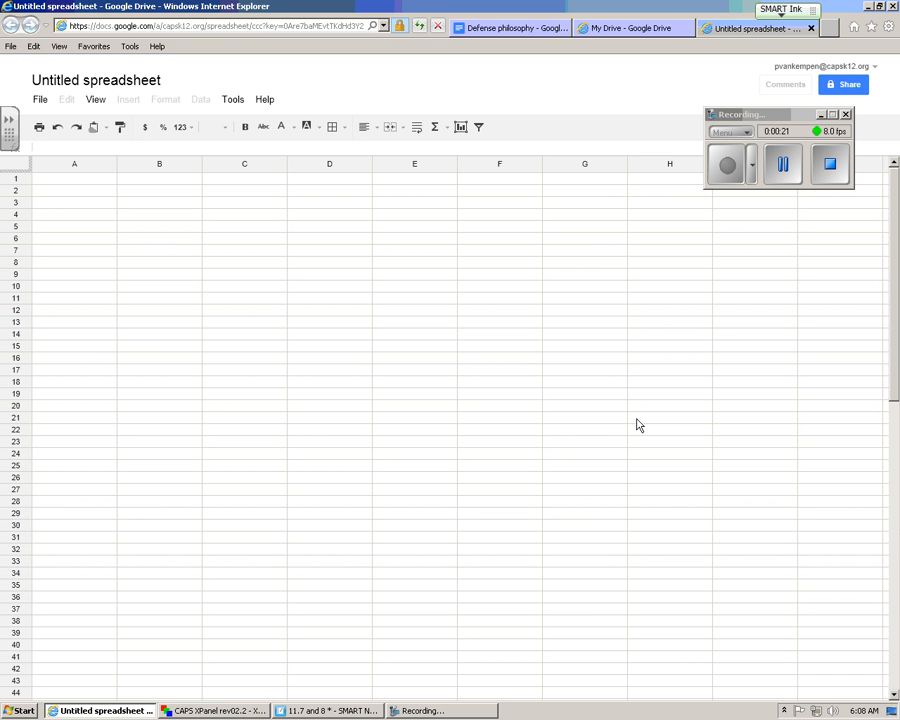
left_click(74, 178)
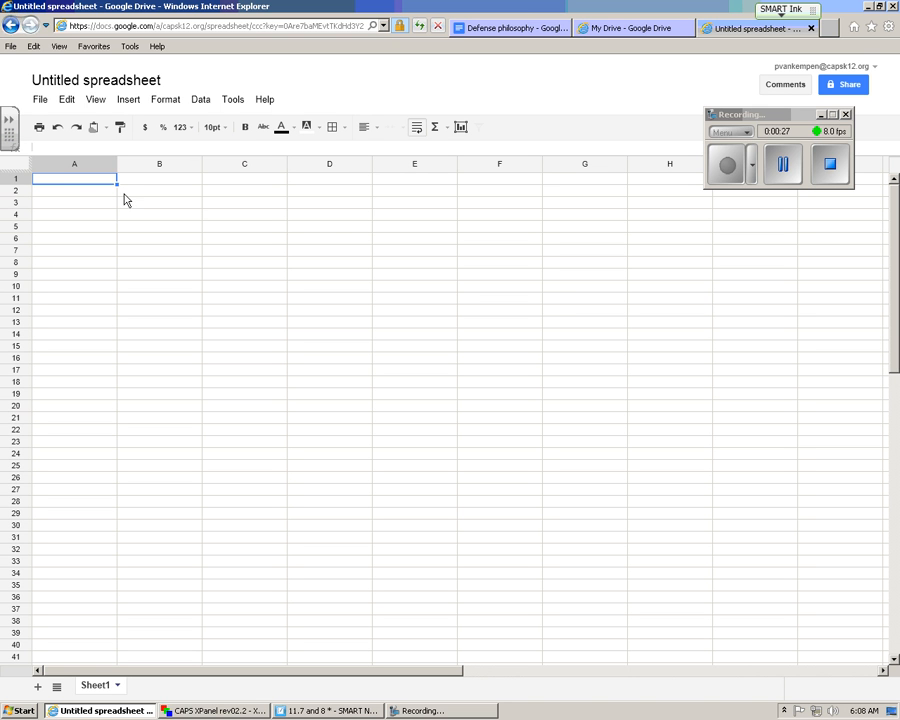
mouse_move(483, 248)
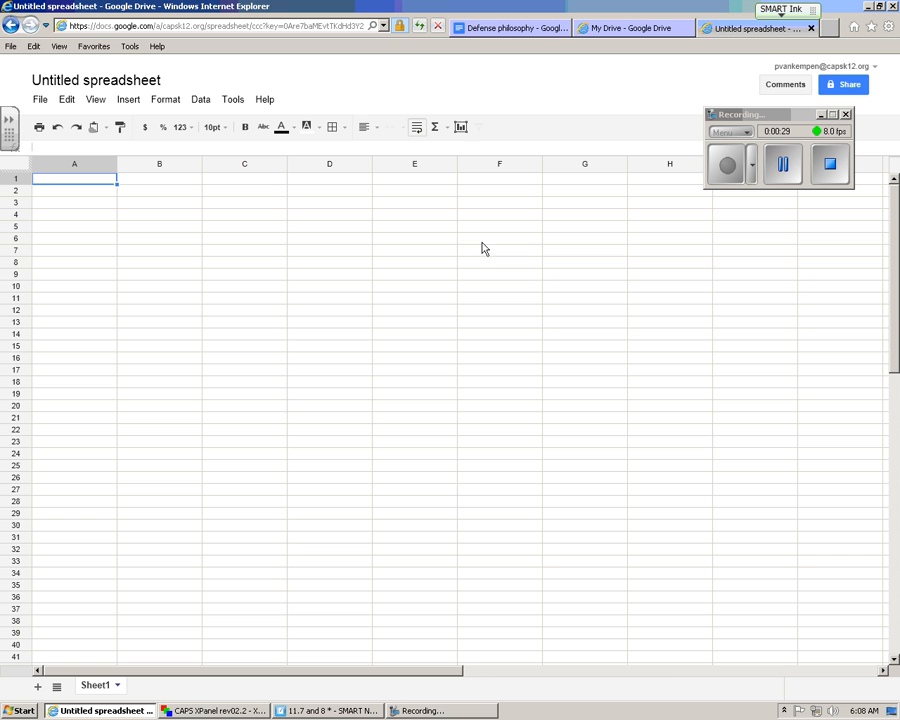
mouse_move(460, 127)
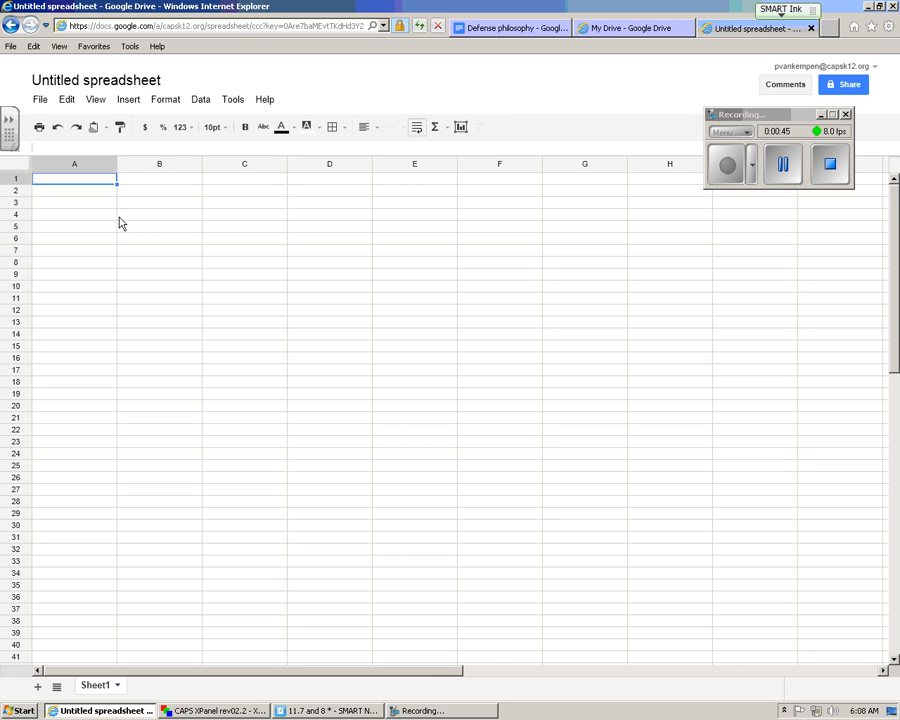
mouse_move(113, 187)
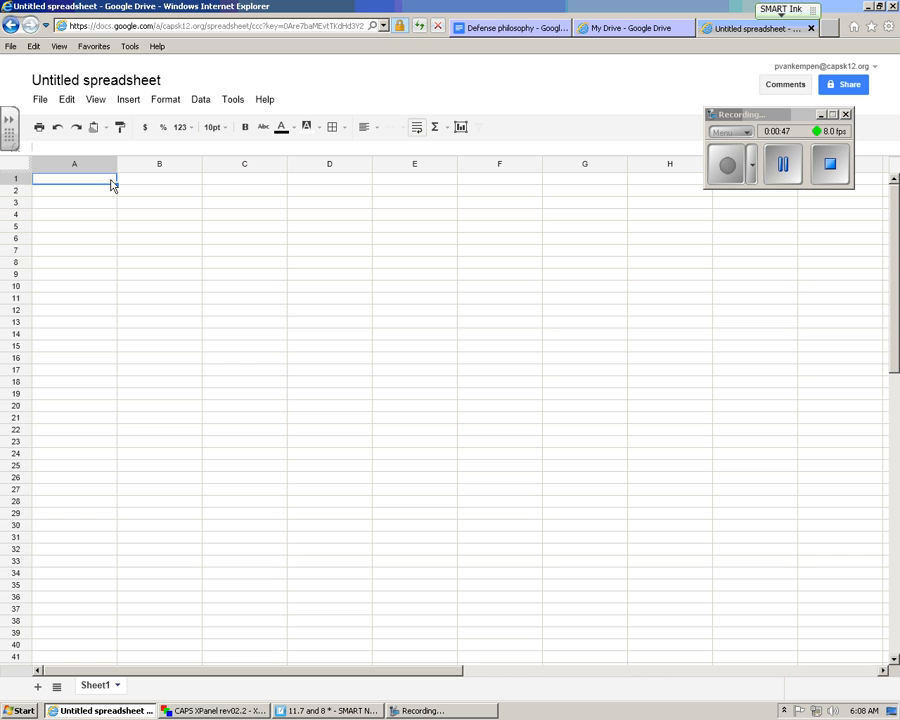
- Type '52 degrees' in A1 and '18 sec' in B1, then delete the entry
type("5")
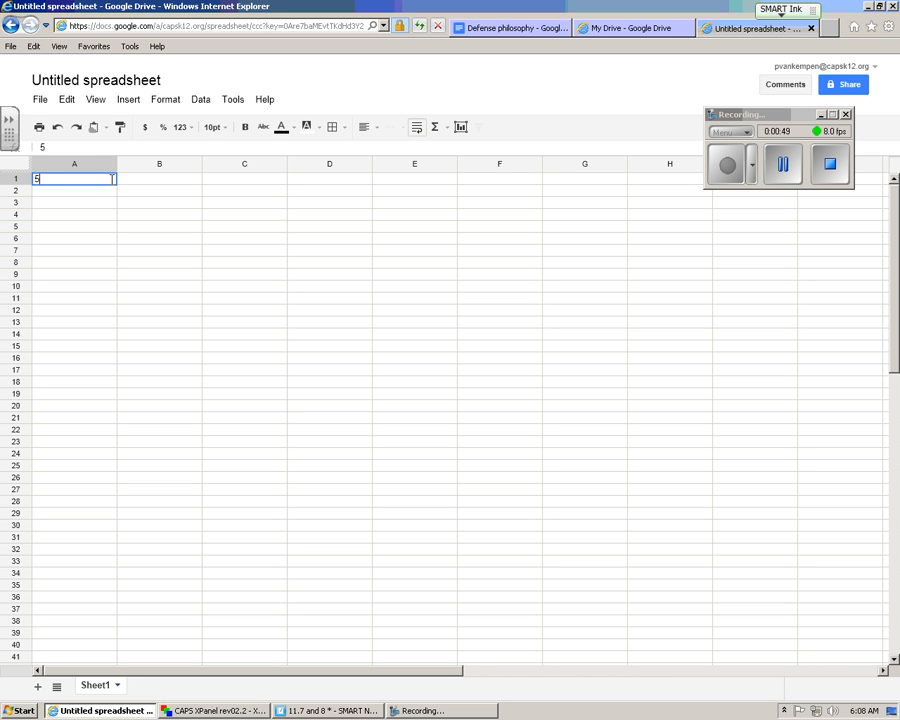
type("52 degree")
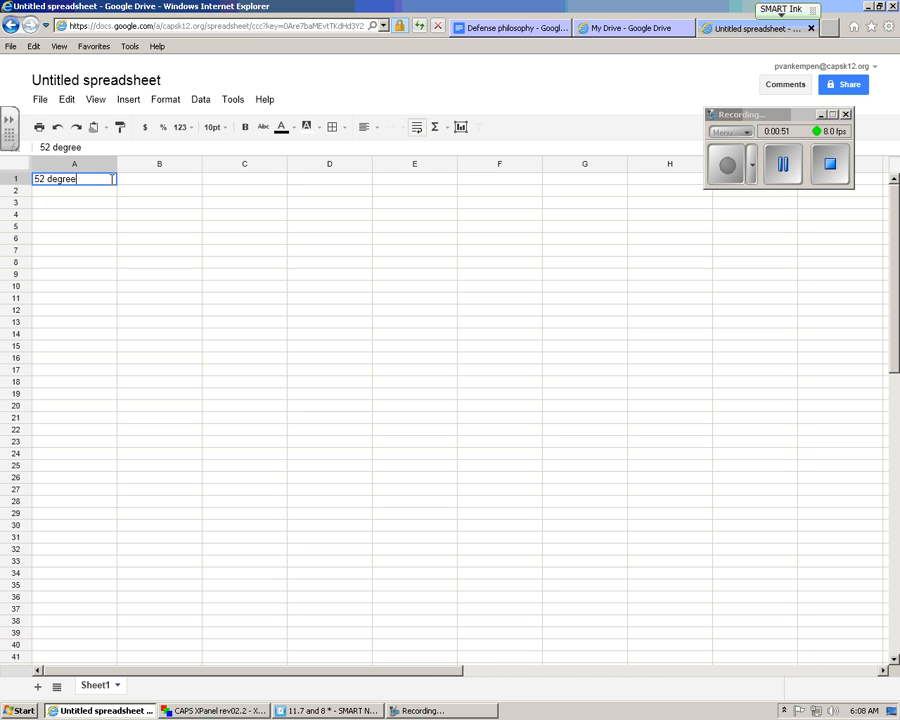
type("s")
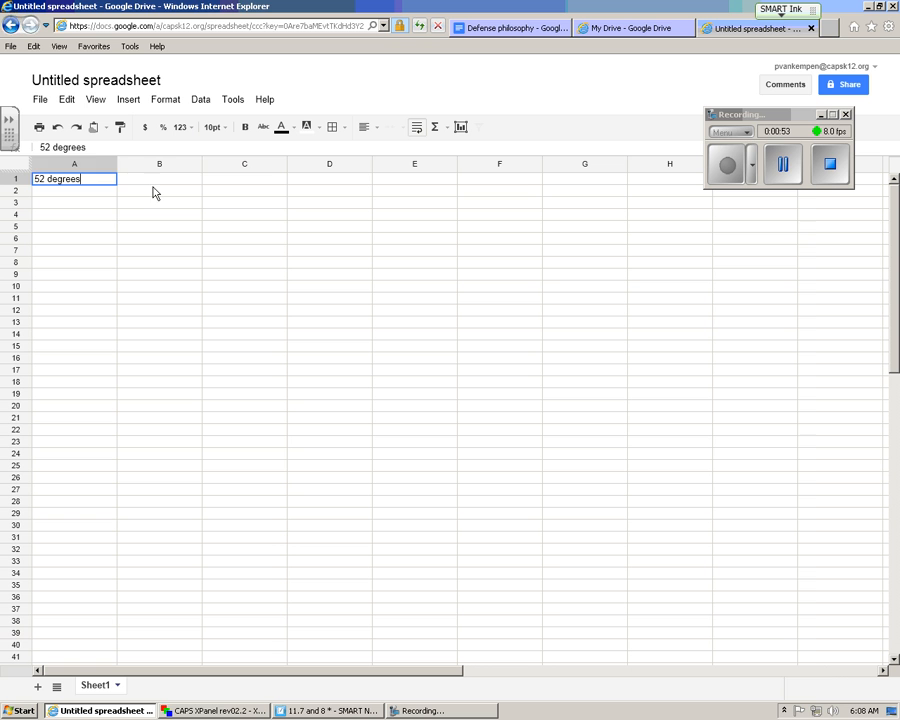
left_click(159, 178)
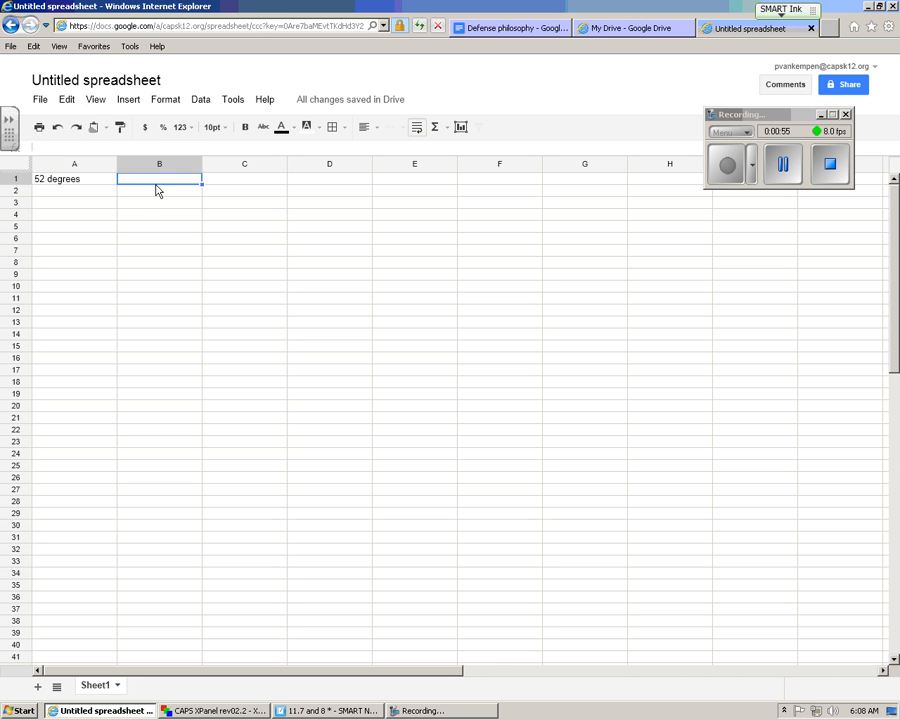
type("1")
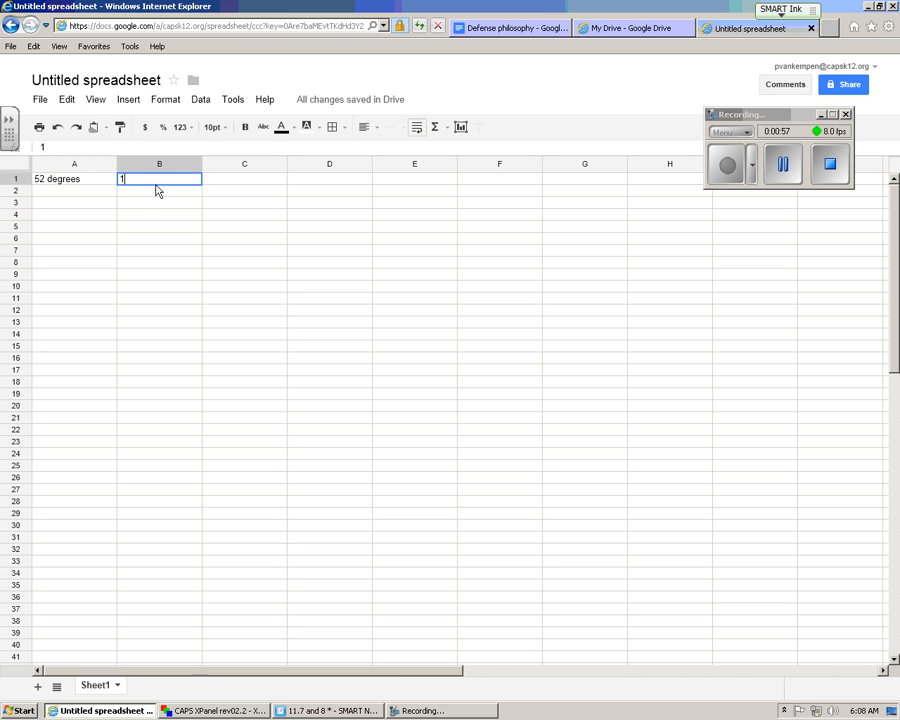
type("18 seconds")
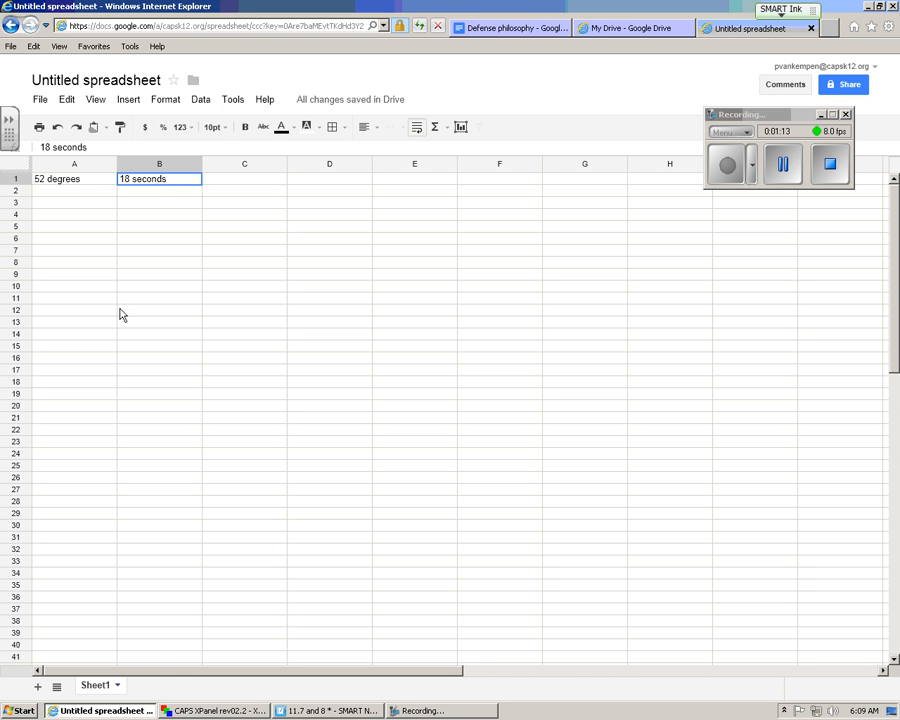
key("Delete")
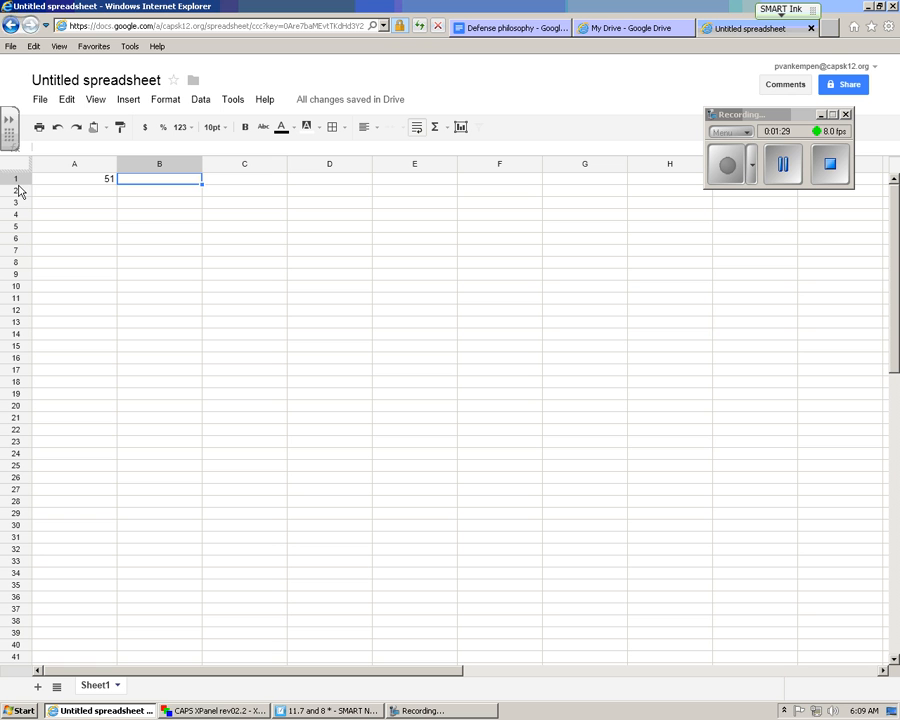
- Fill A1:B7 with temperature/time pairs 51/18, 52/22, 52/20, 25/18, 25/50, 25/60, 10/75
type("18")
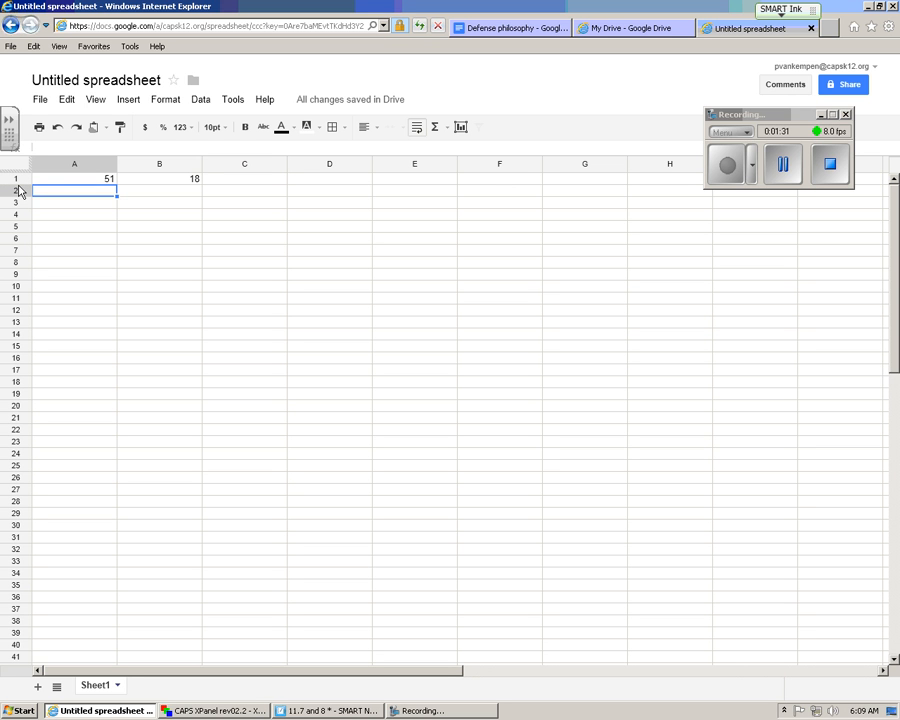
type("52")
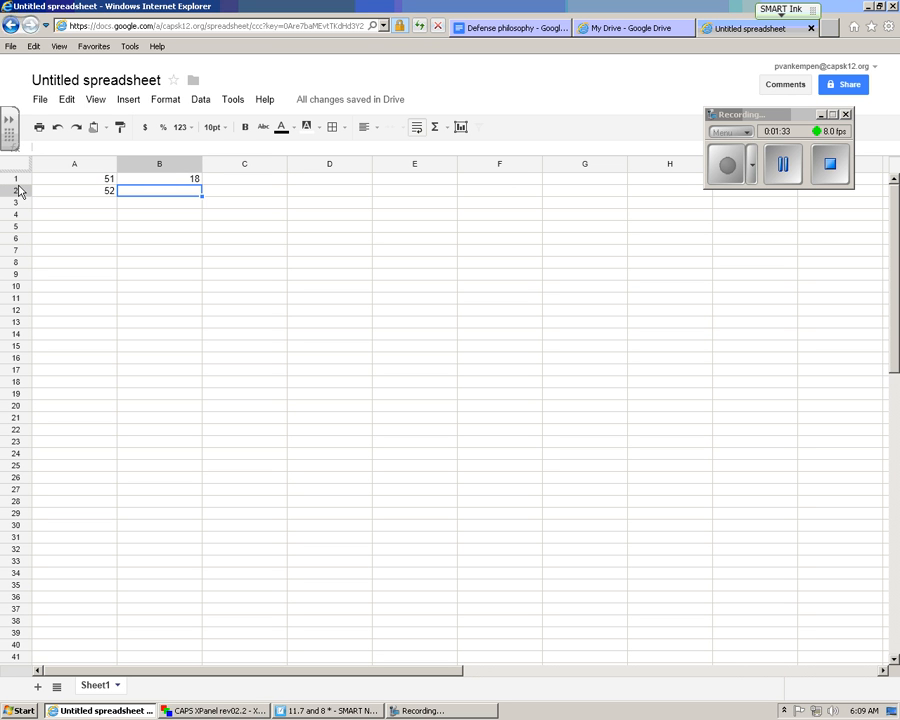
type("22")
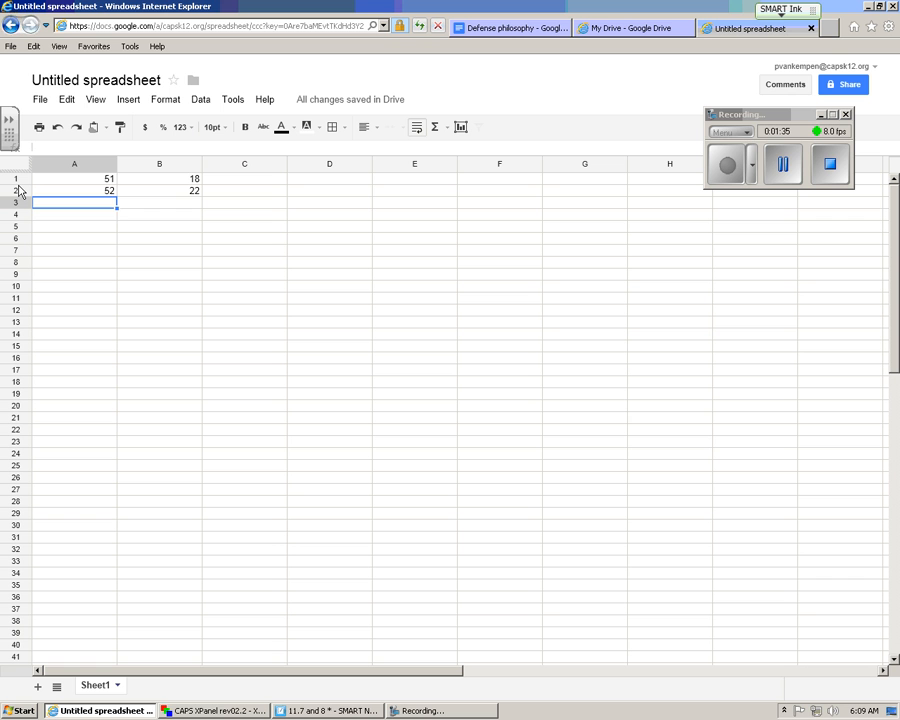
type("24")
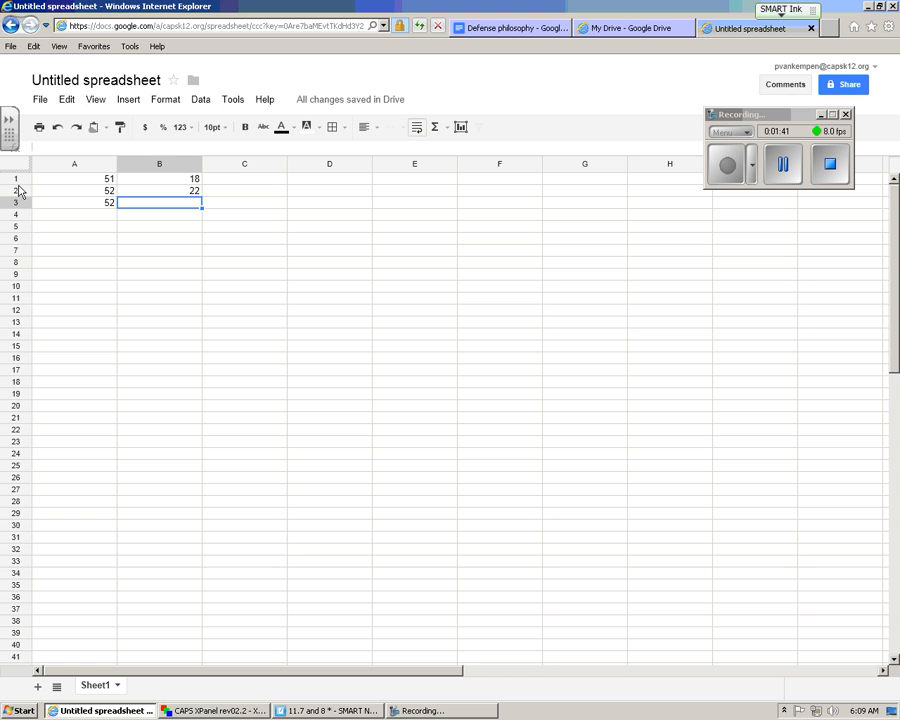
type("20")
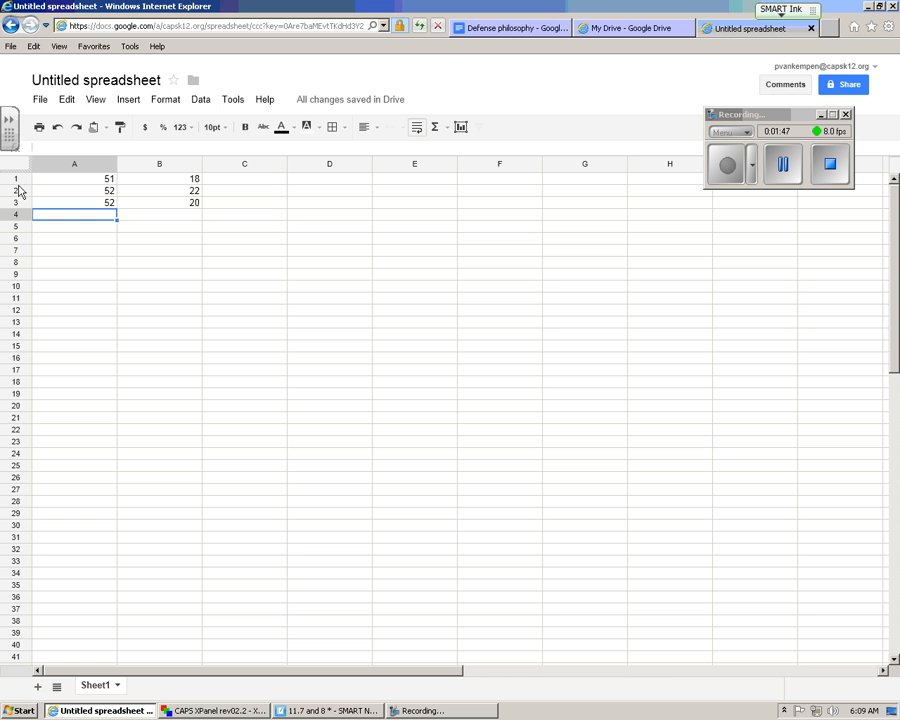
type("25")
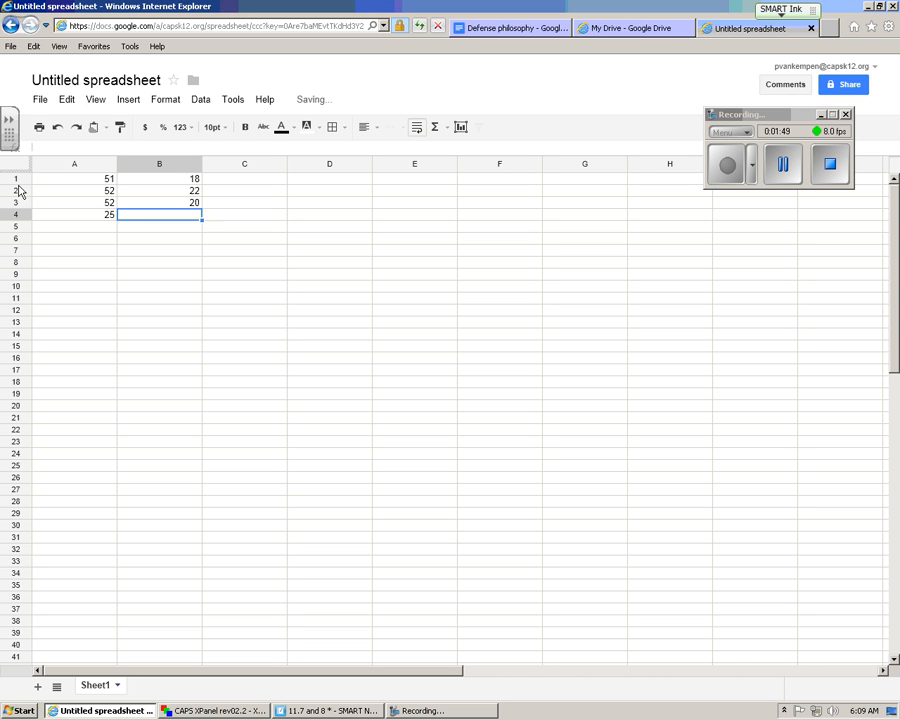
type("18")
left_click(159, 226)
type("50")
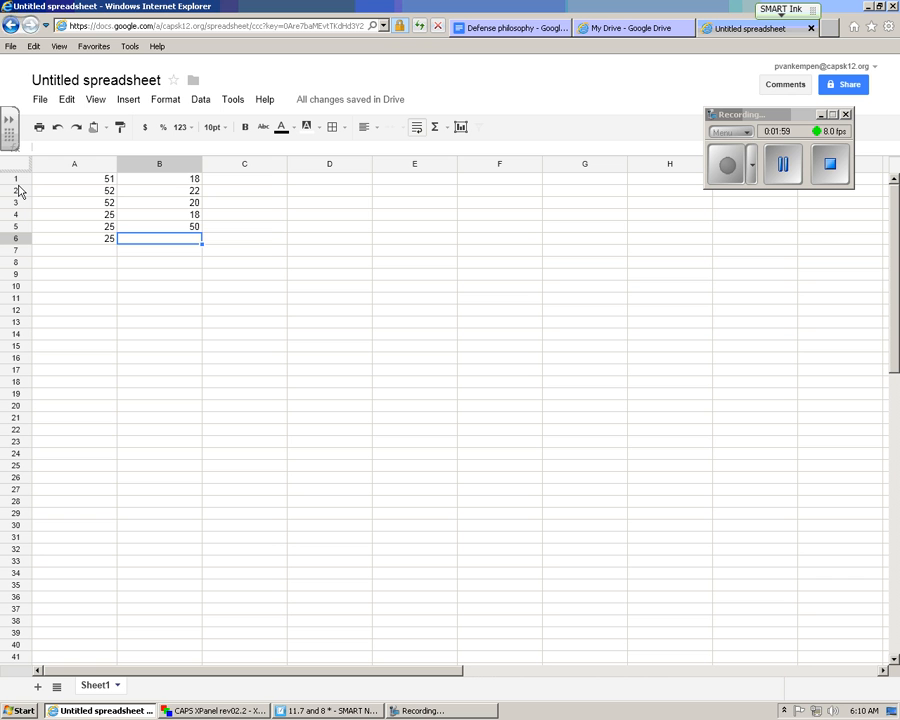
type("60")
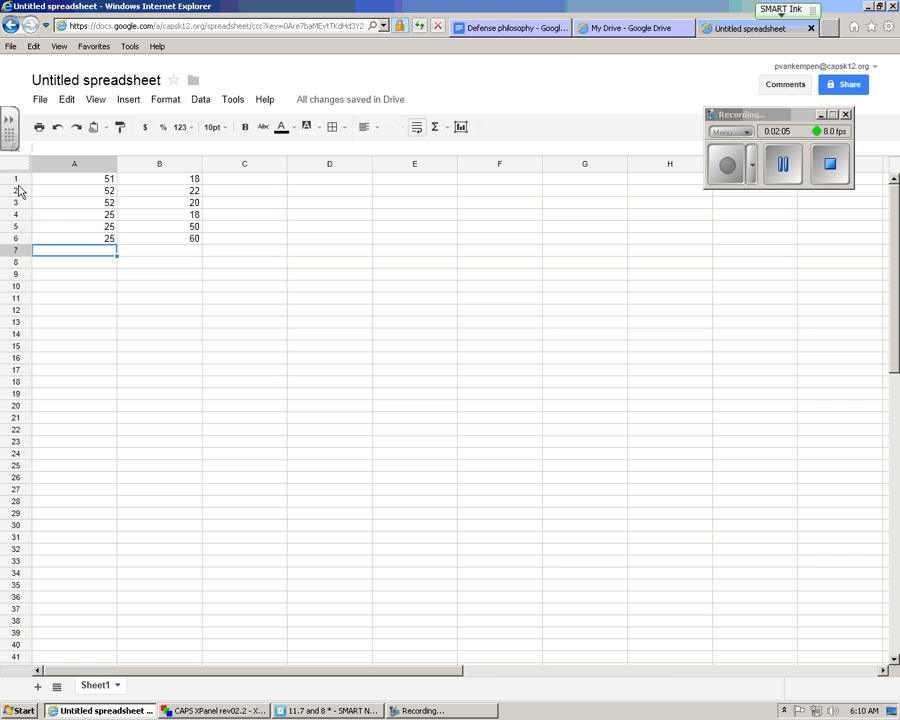
type("10")
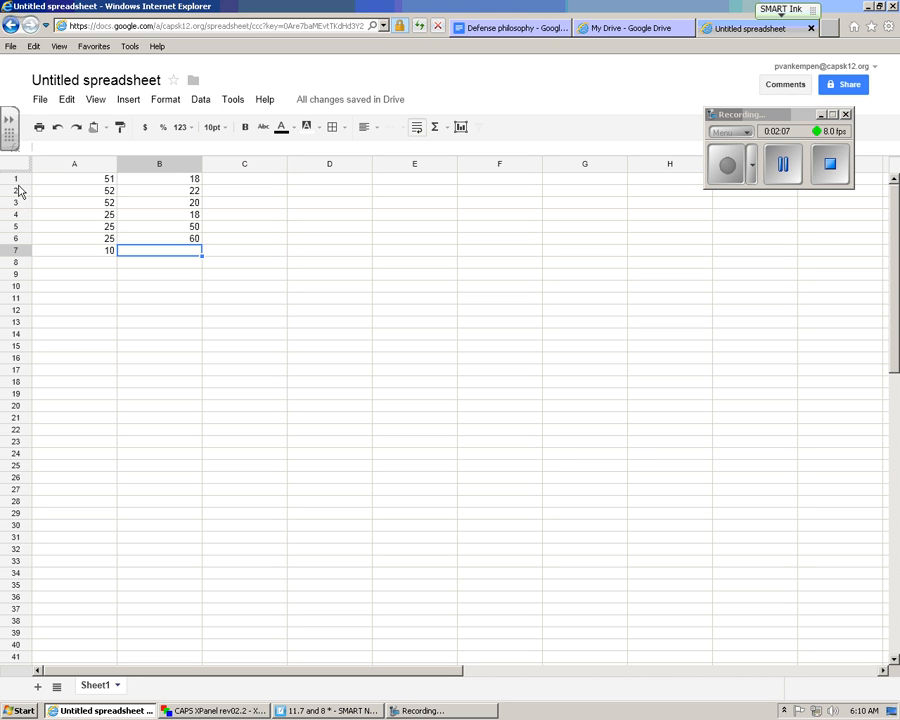
type("75")
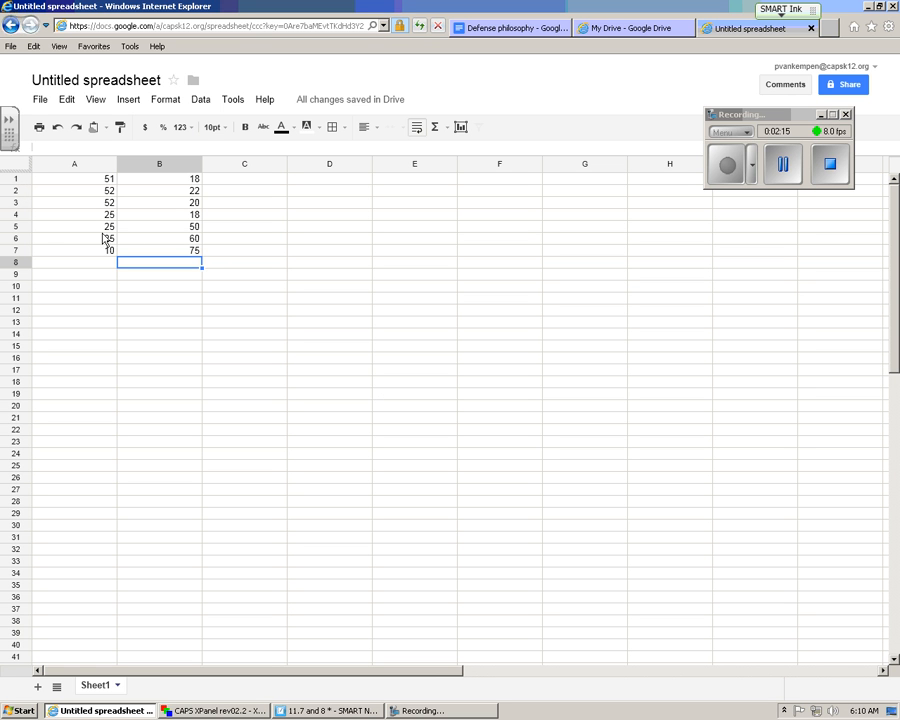
mouse_move(180, 281)
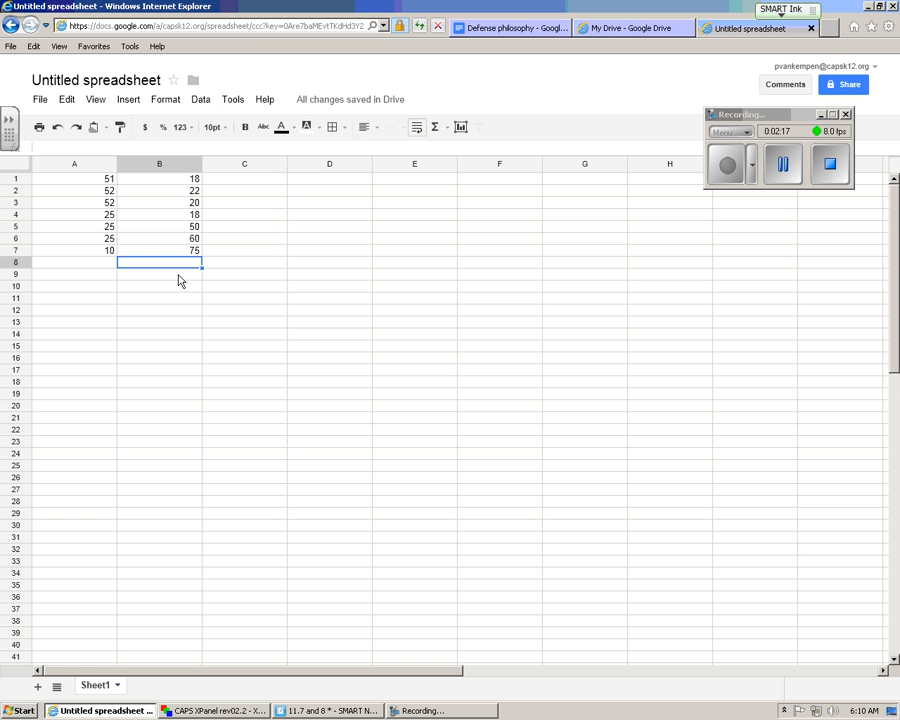
mouse_move(165, 345)
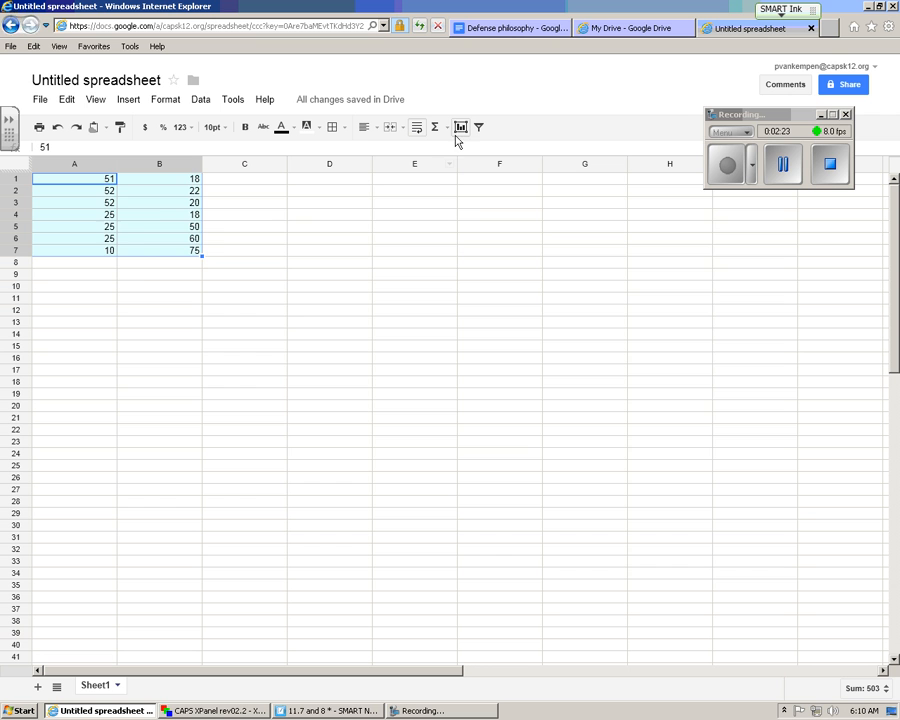
- Open the chart editor for A1:B7 and browse the full set of chart types
left_click(460, 127)
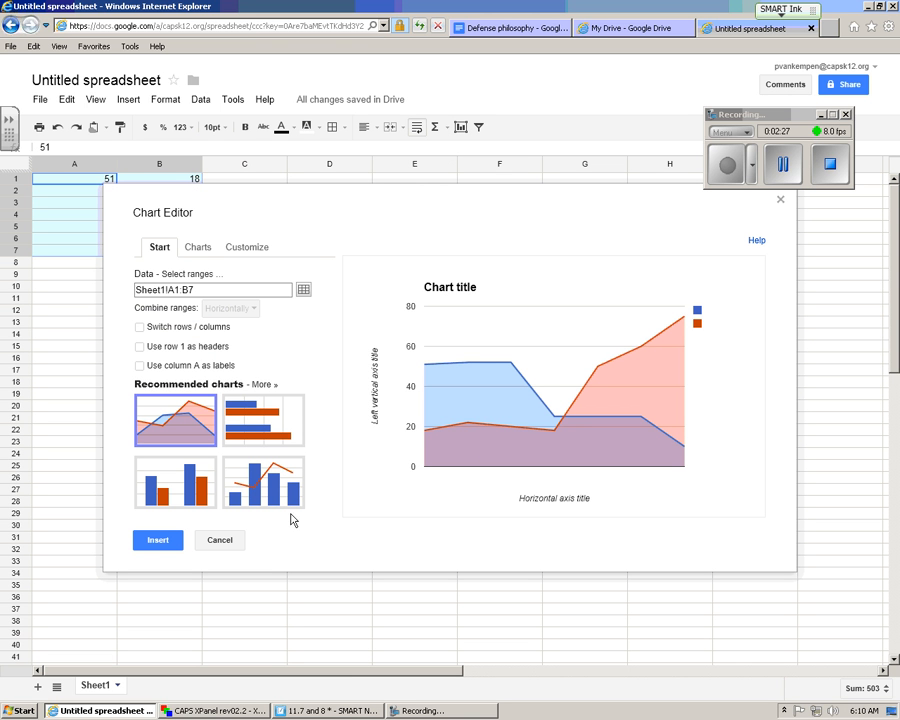
mouse_move(545, 370)
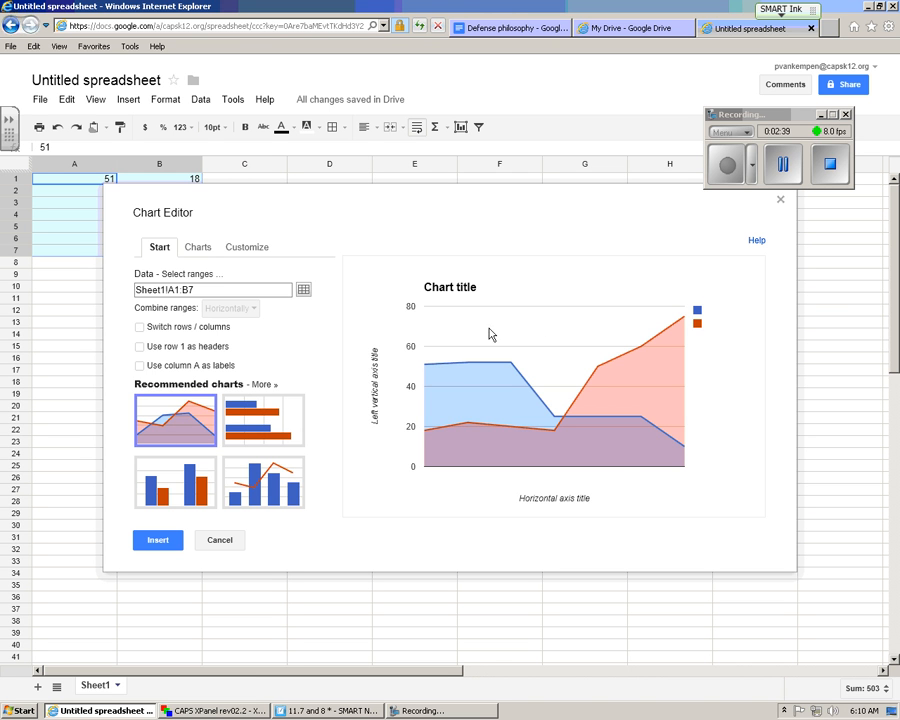
mouse_move(248, 650)
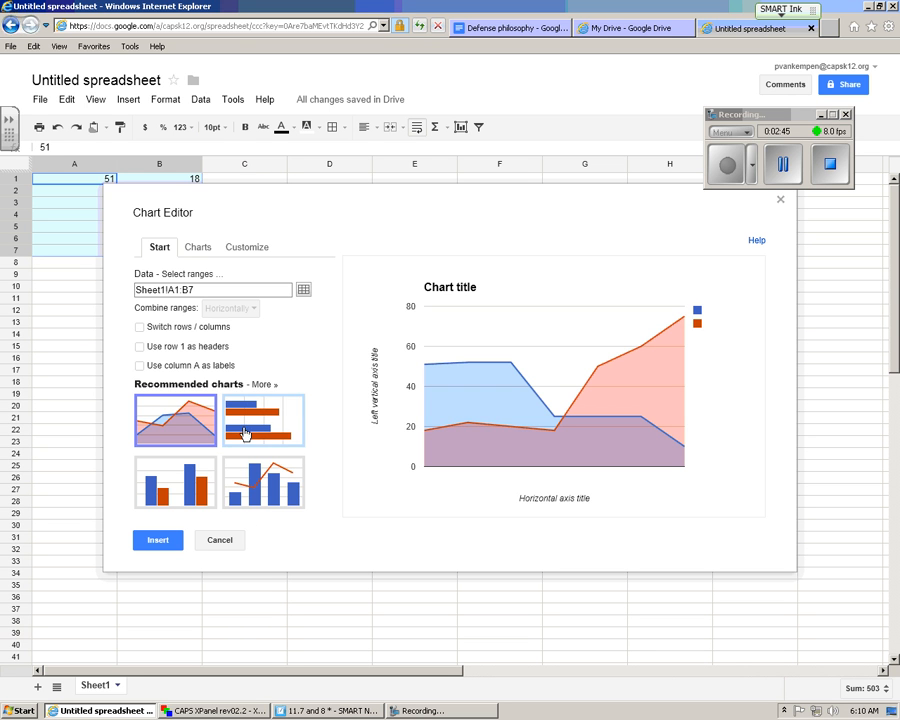
left_click(196, 247)
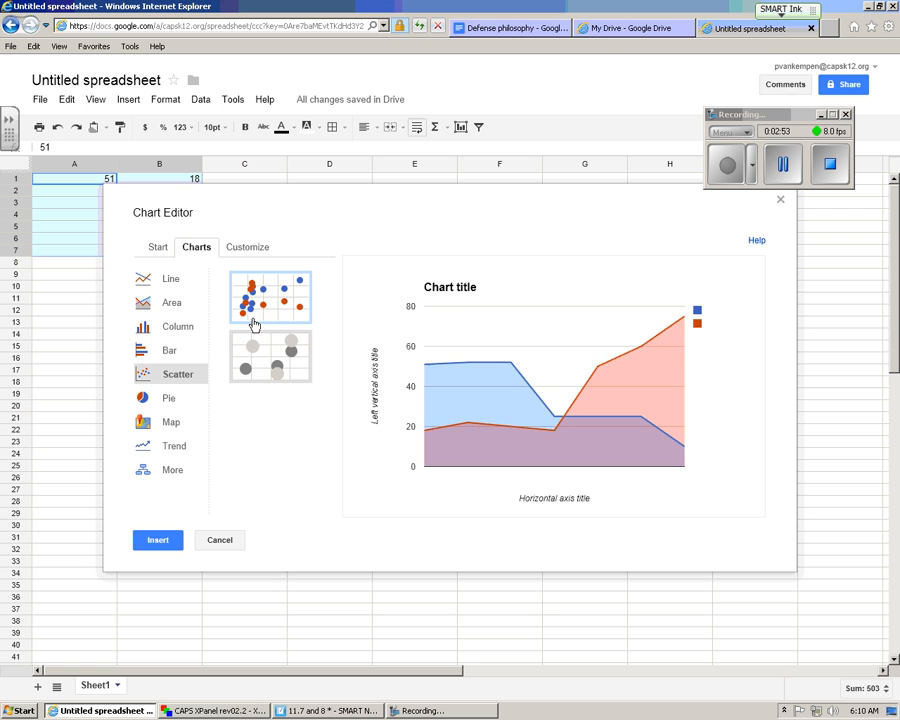
- Choose the scatter chart type and insert the chart onto the sheet
left_click(271, 297)
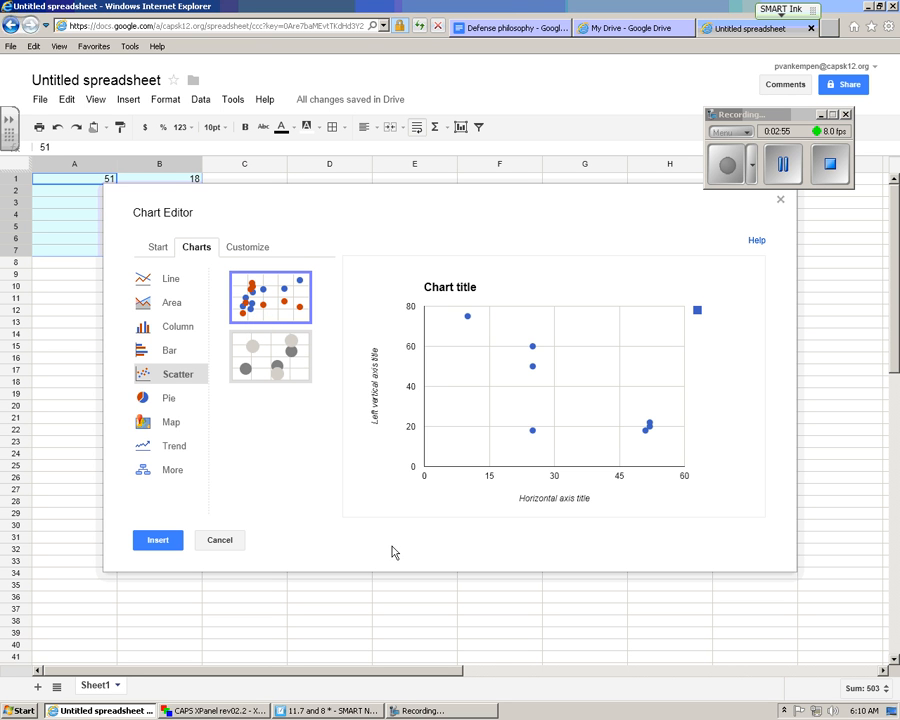
mouse_move(562, 562)
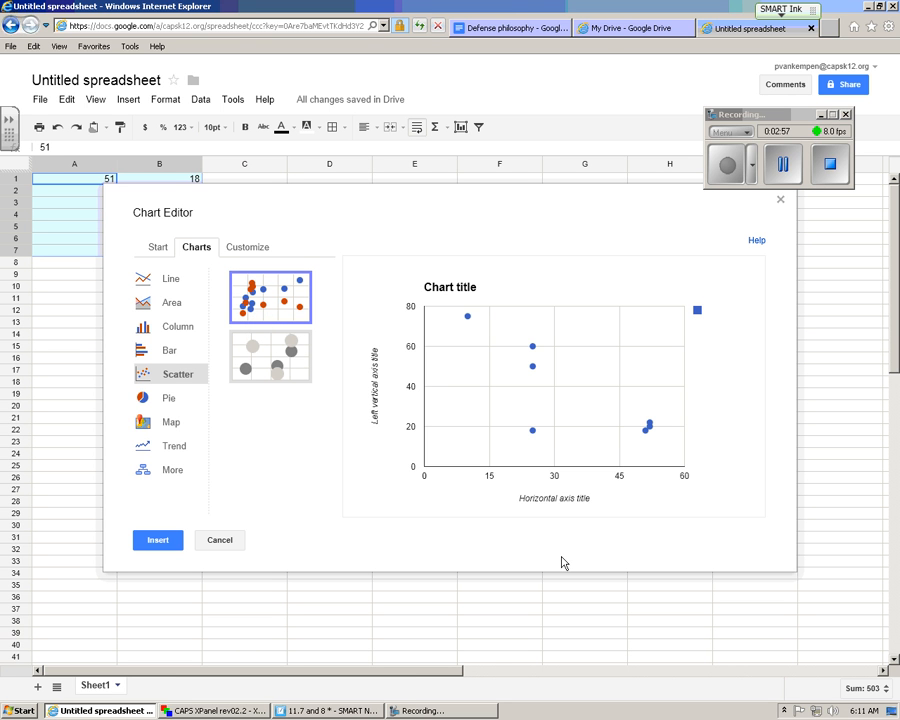
mouse_move(418, 395)
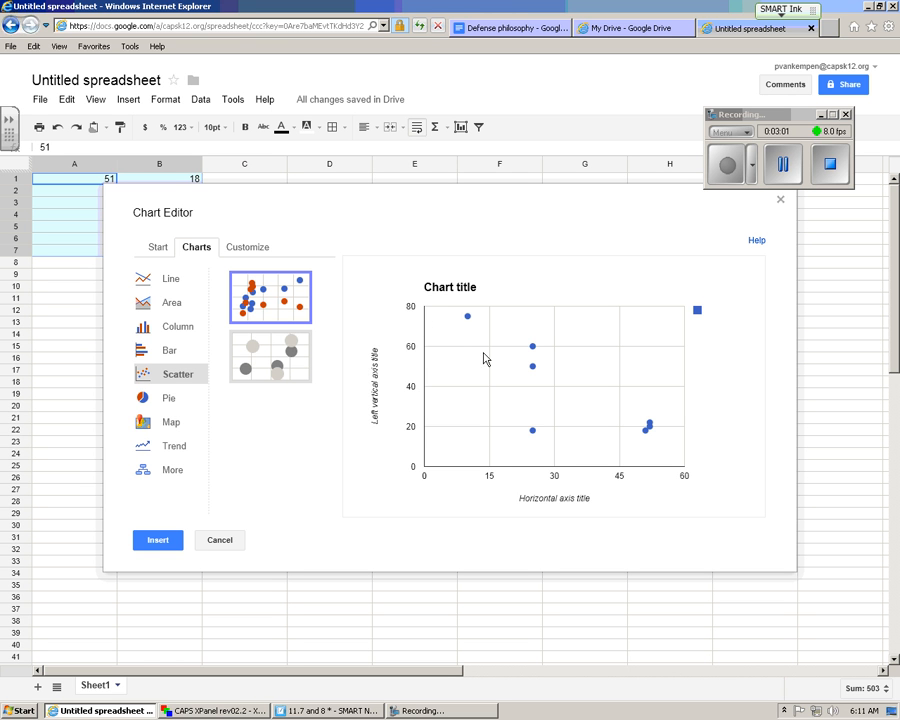
mouse_move(468, 318)
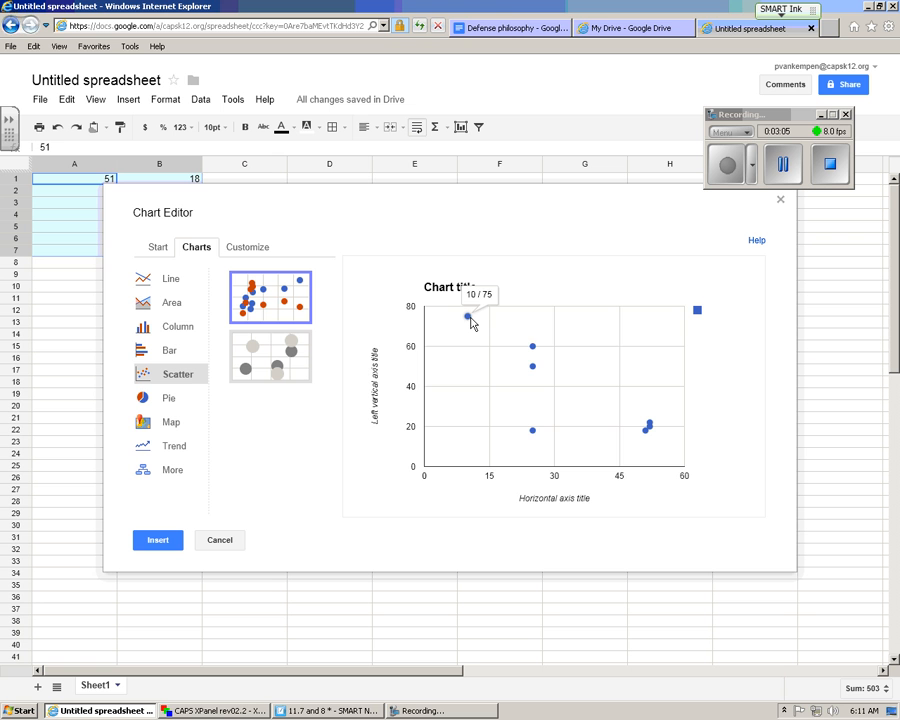
mouse_move(588, 435)
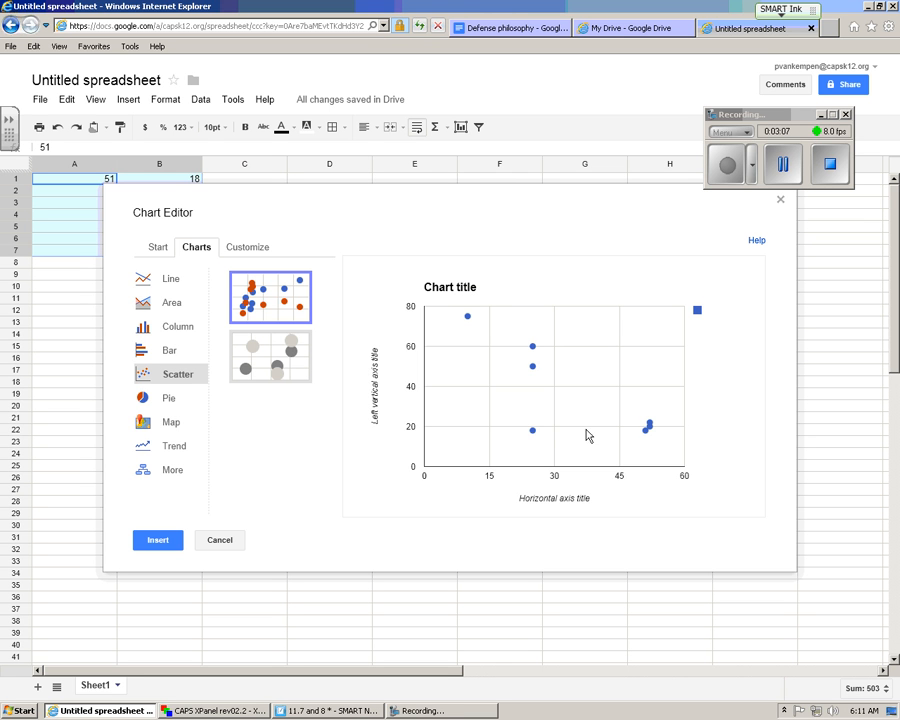
mouse_move(662, 437)
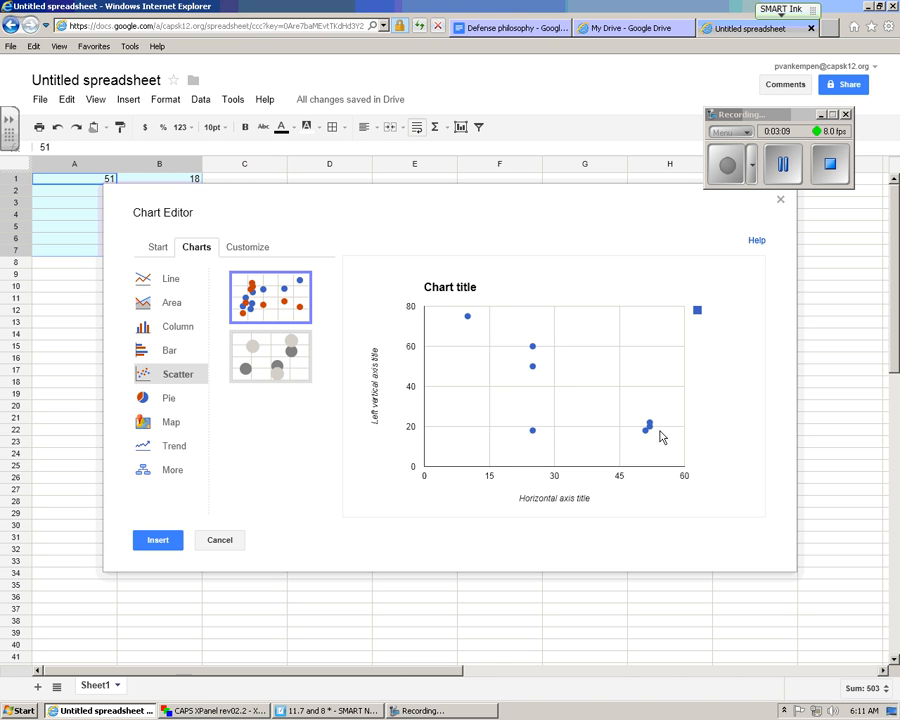
mouse_move(574, 526)
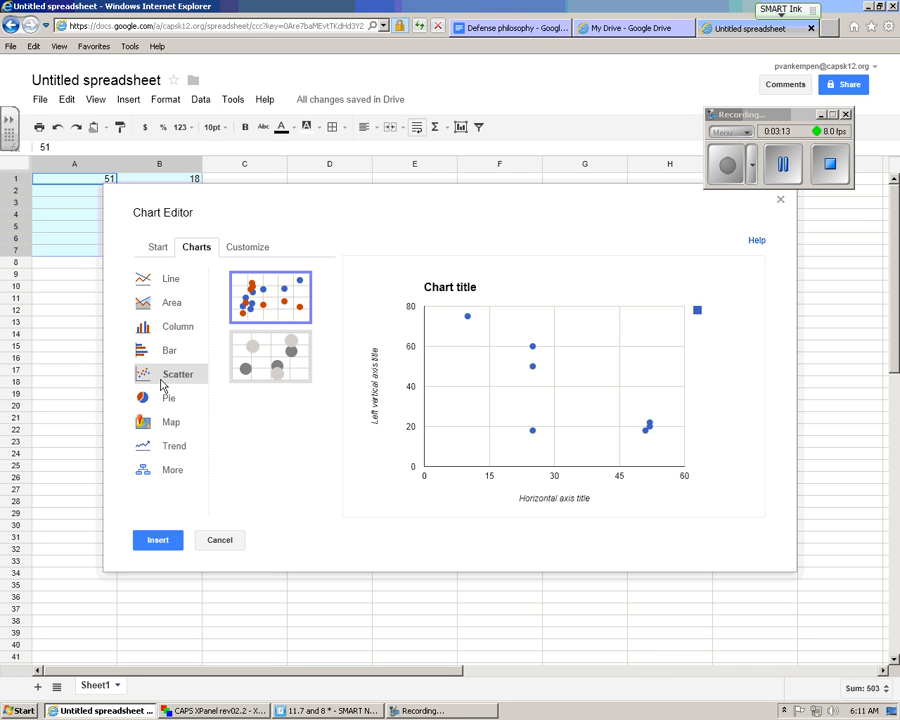
mouse_move(458, 578)
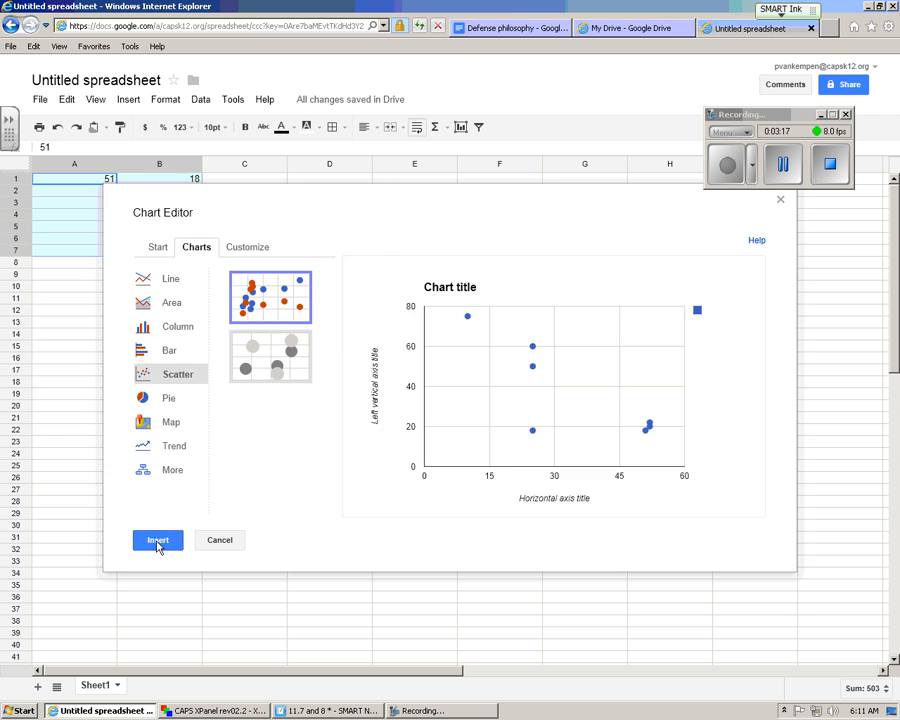
left_click(157, 540)
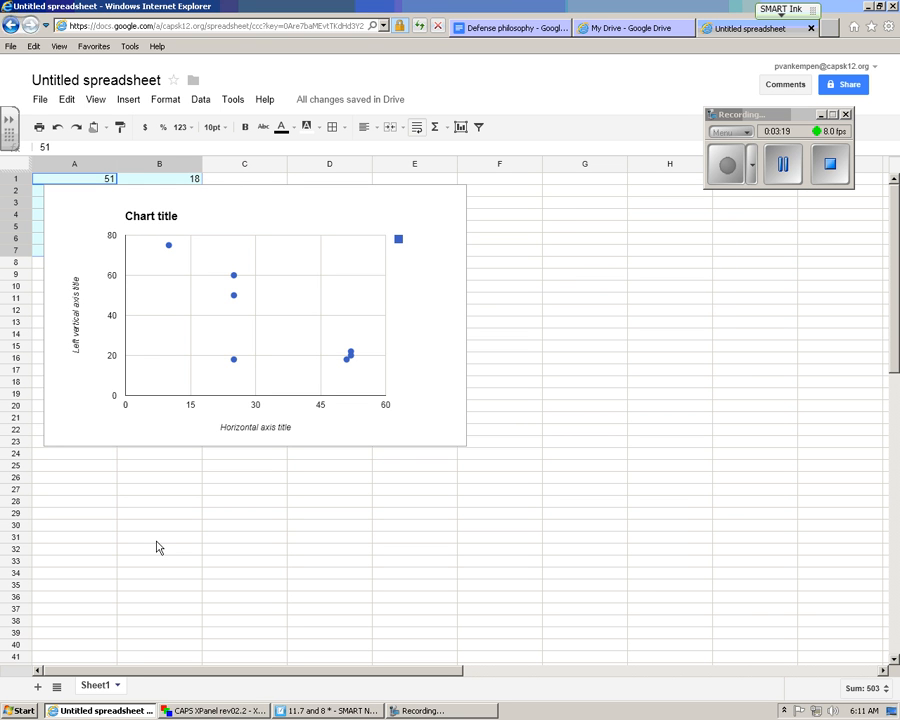
mouse_move(267, 363)
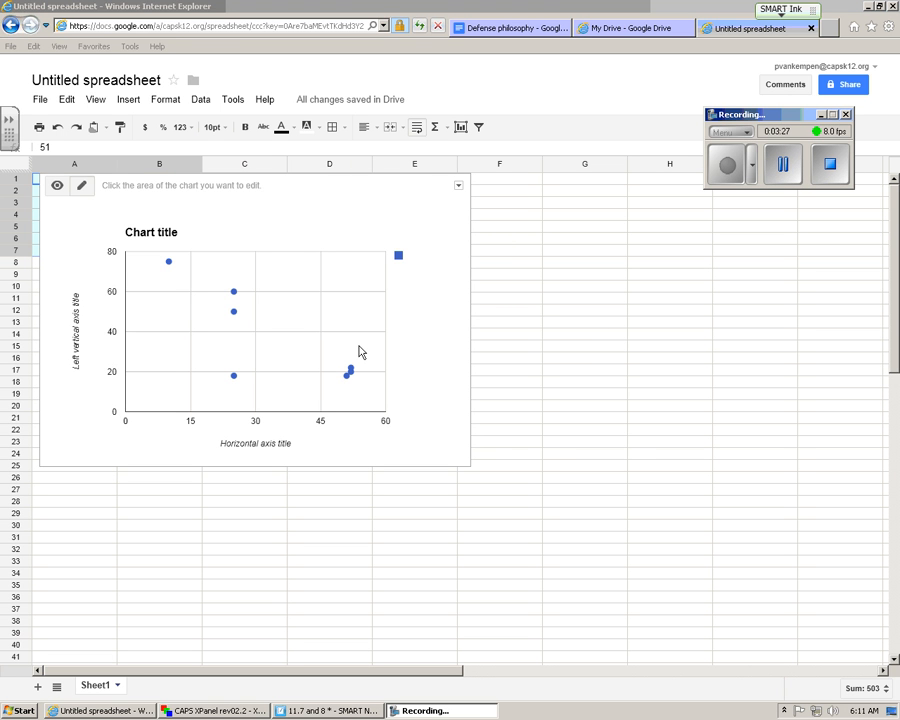
mouse_move(86, 194)
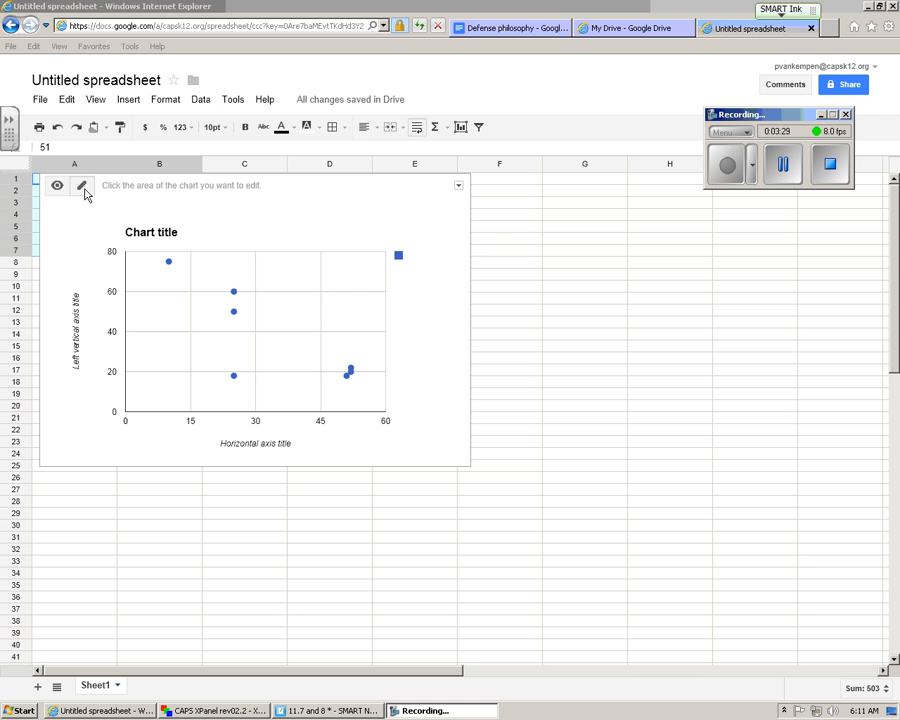
left_click(458, 186)
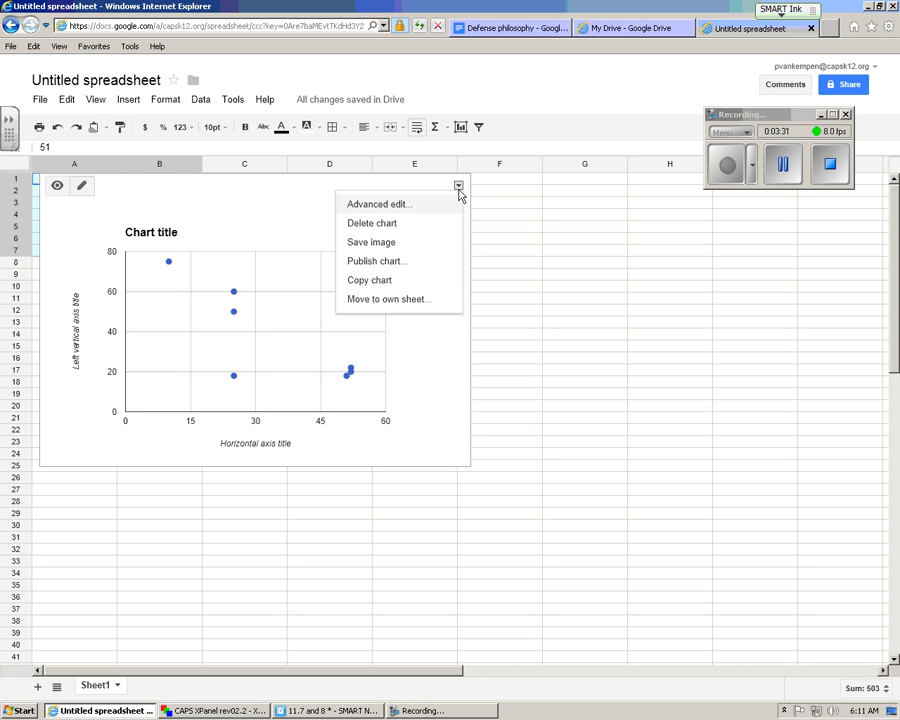
mouse_move(414, 215)
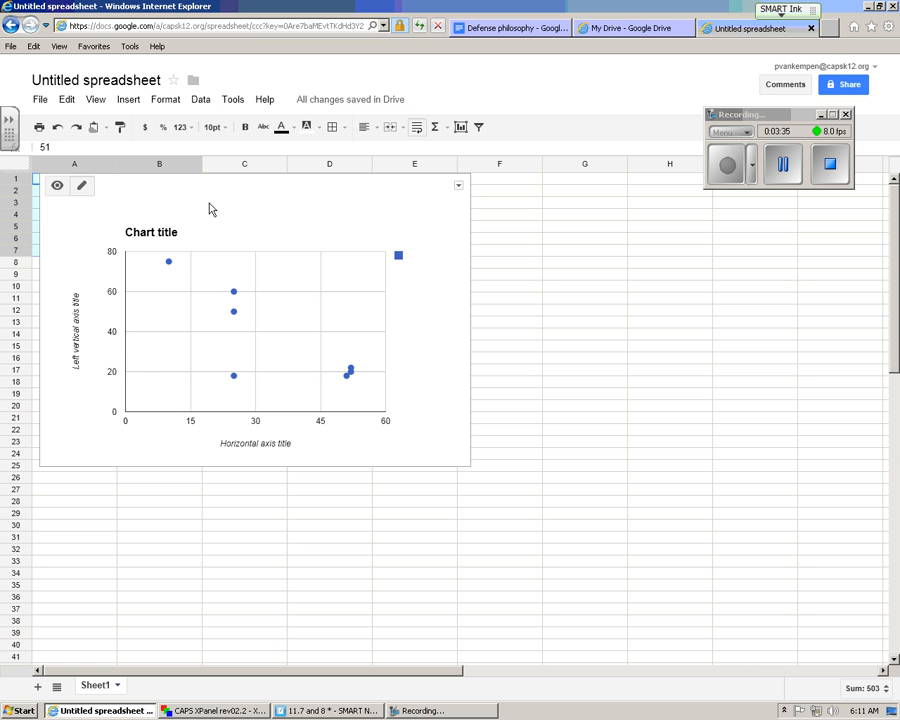
mouse_move(82, 186)
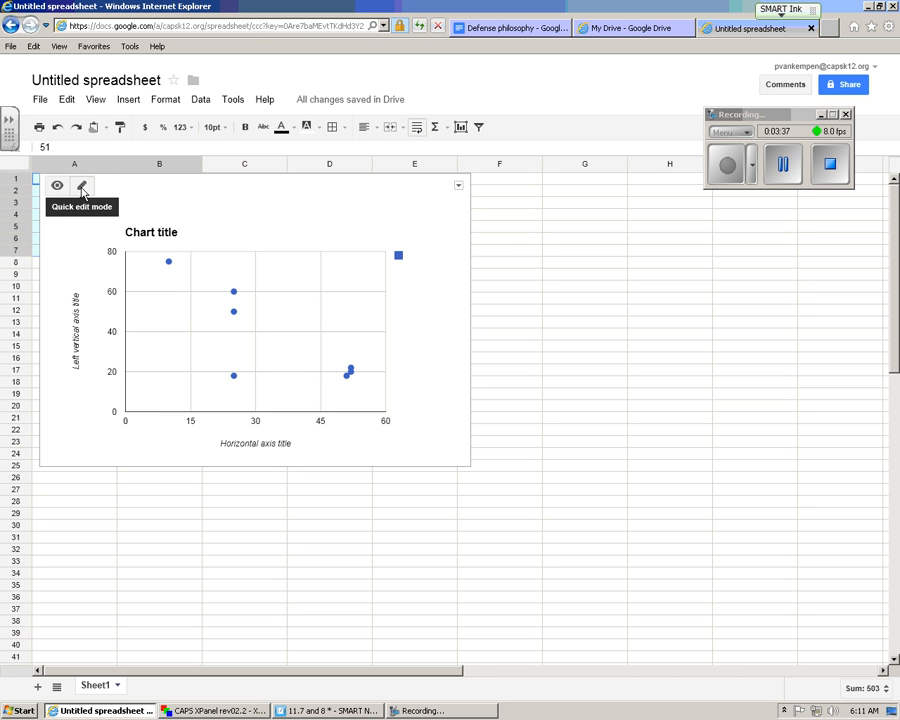
left_click(83, 185)
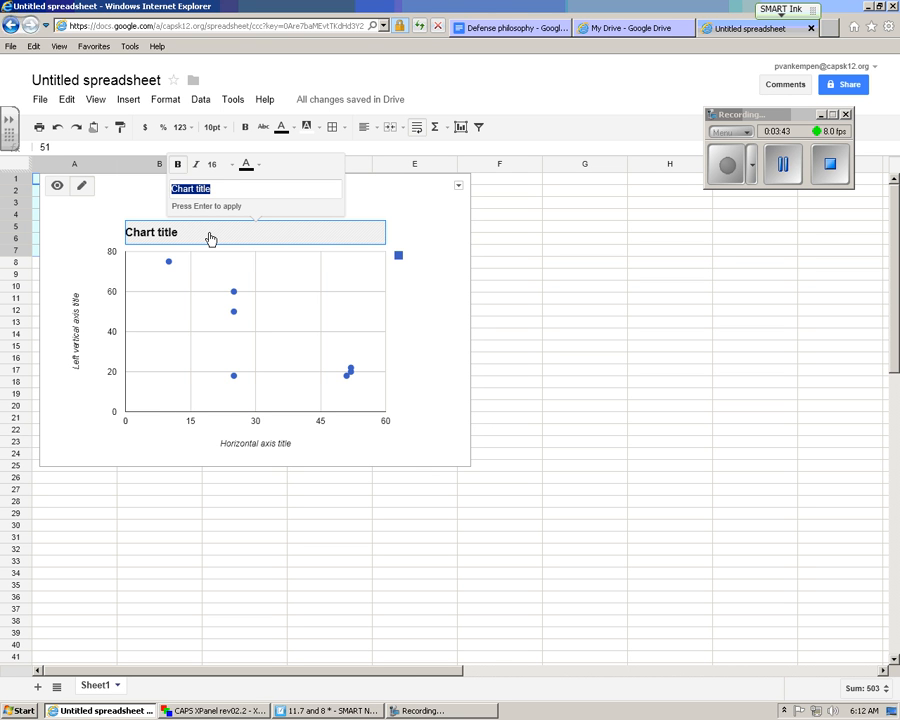
- Type the chart title 'Speed of as reaction over time' in the quick edit box
type("Speed of")
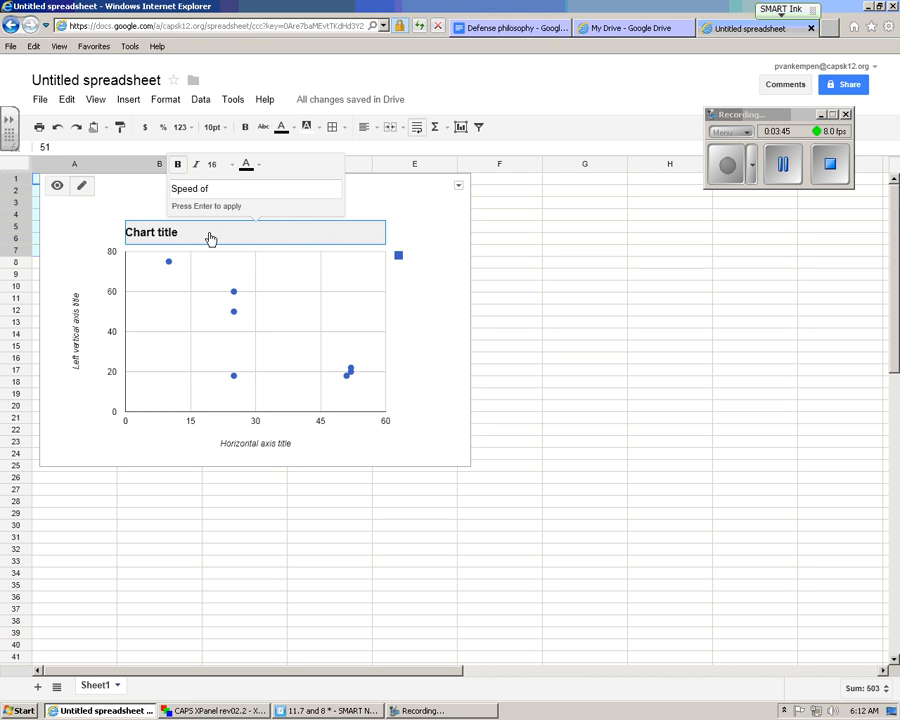
type("alka")
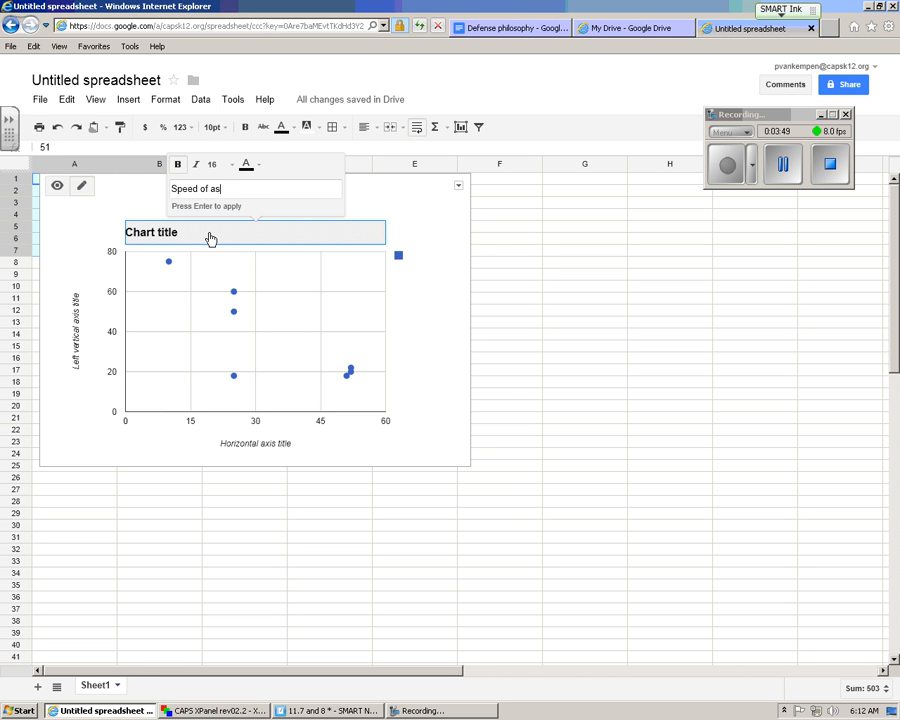
type("reaction over time")
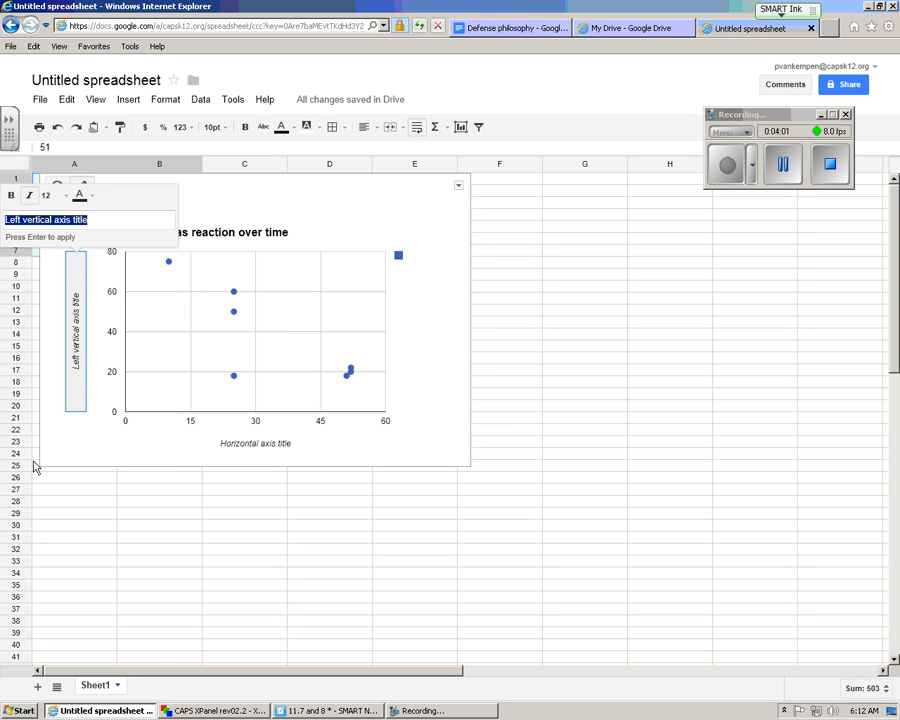
- Enter 'dissolving time (seconds)' as the vertical axis title and 'Temperature' as the horizontal one
type("seco")
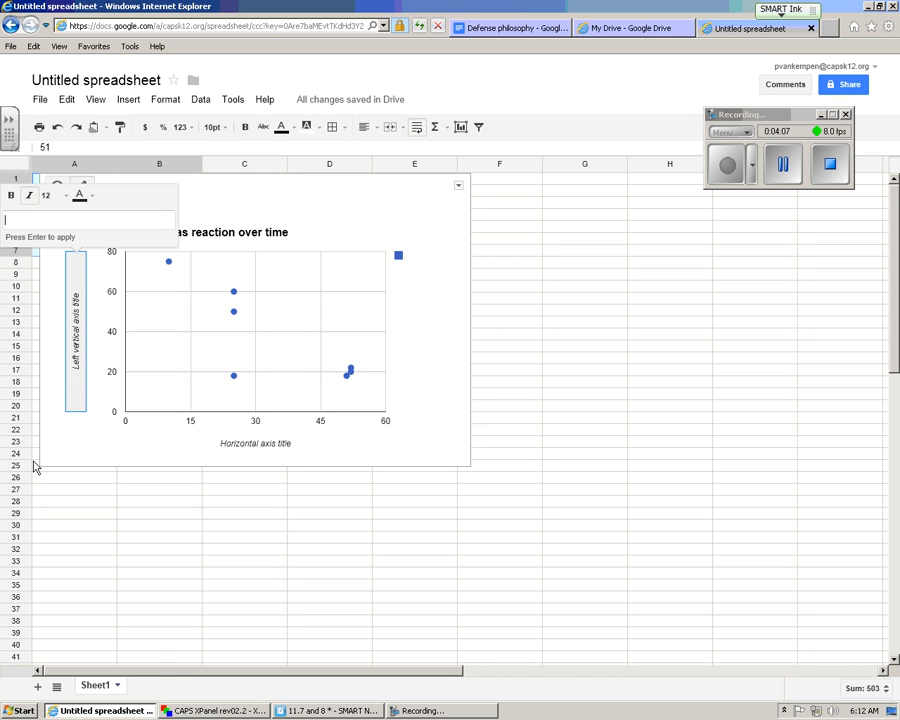
type("dissolving time in")
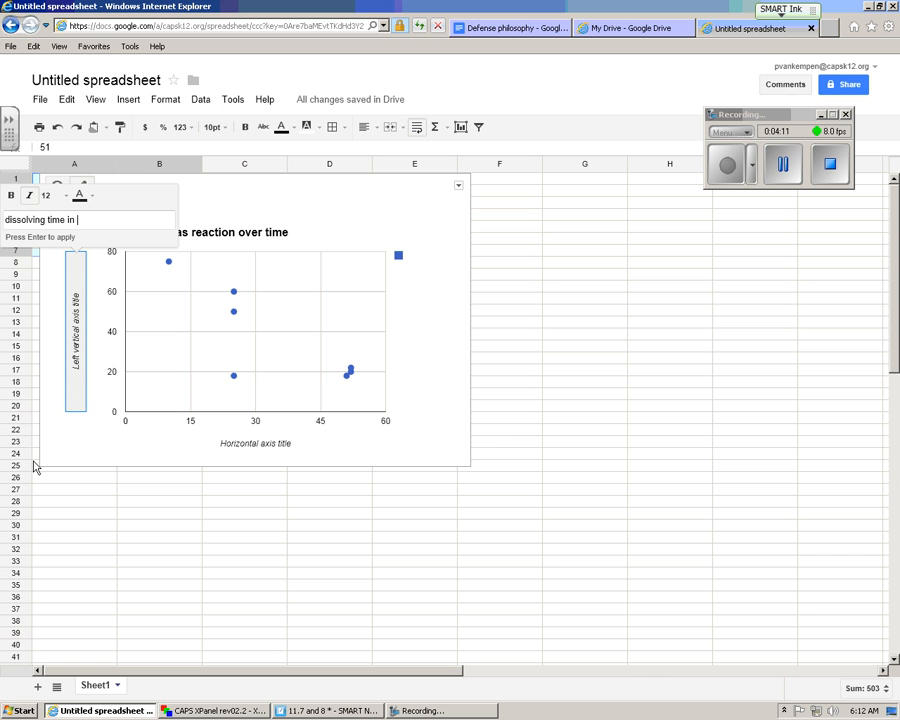
type("(s")
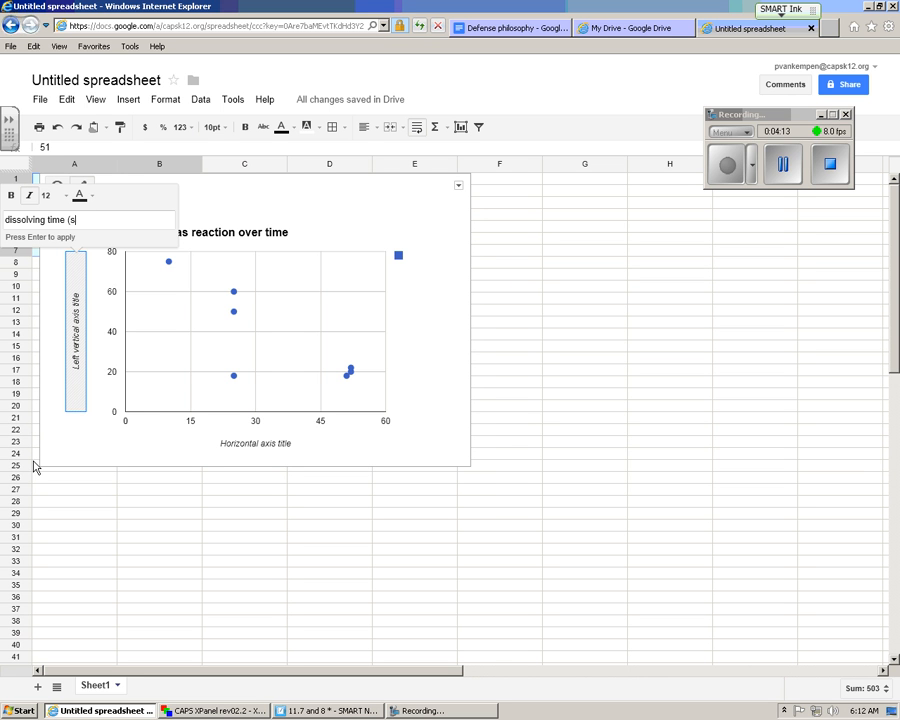
type("econds)")
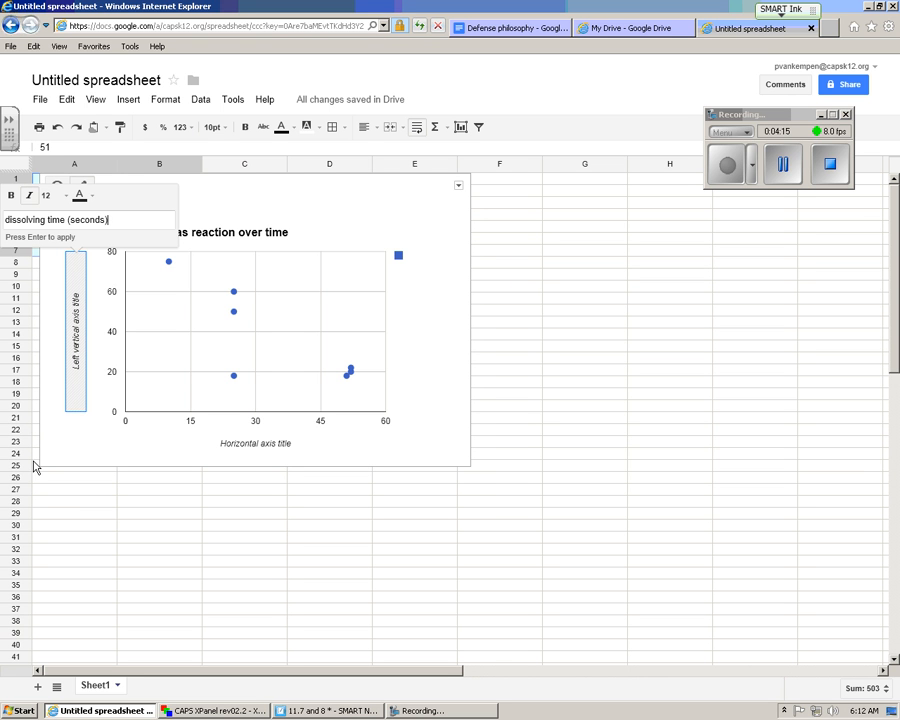
mouse_move(248, 448)
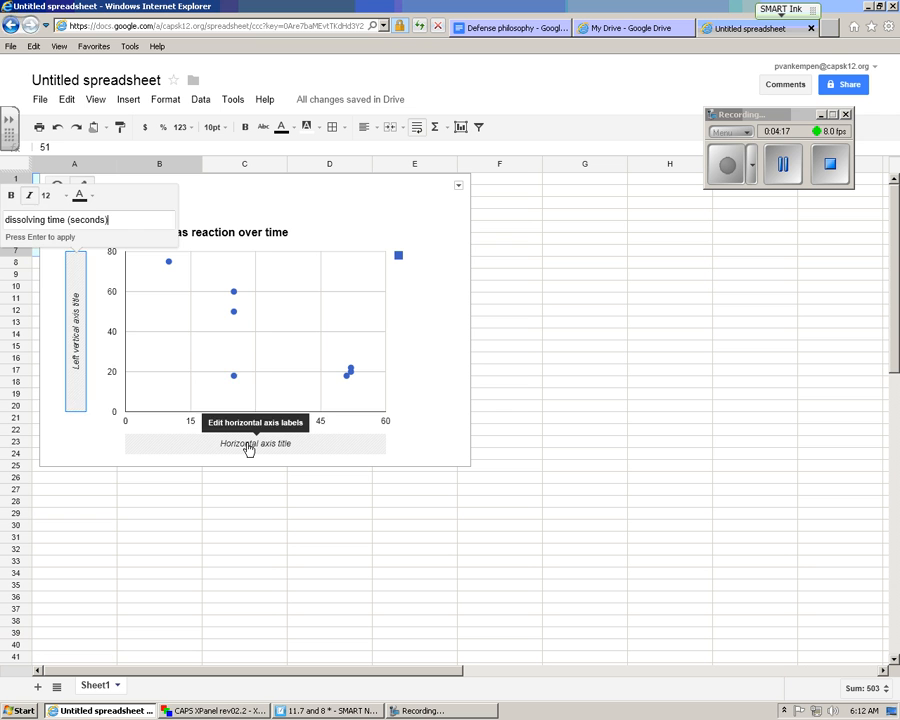
left_click(255, 443)
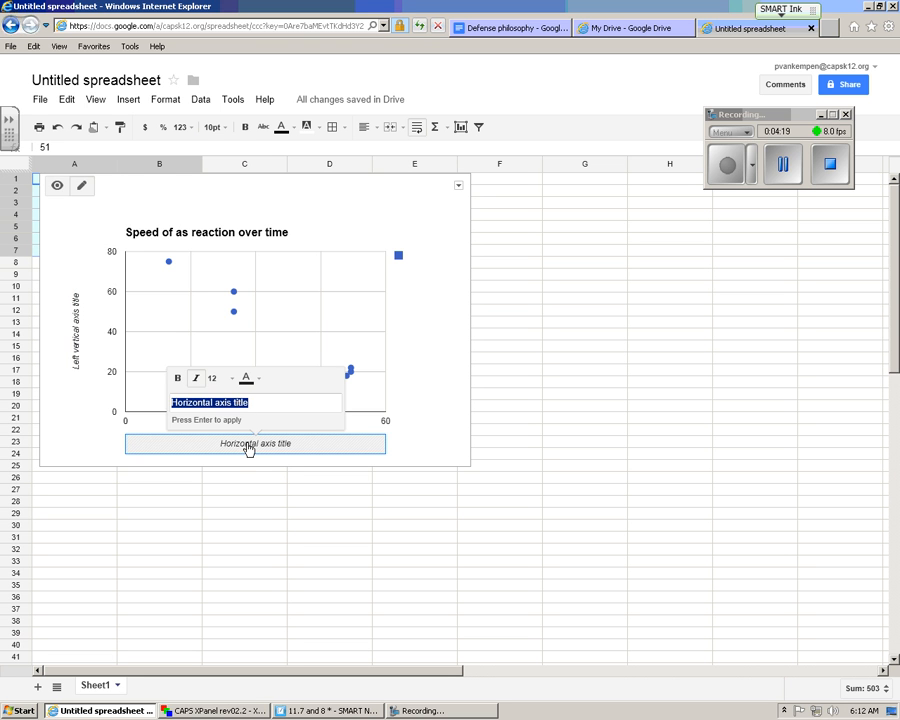
left_click(77, 330)
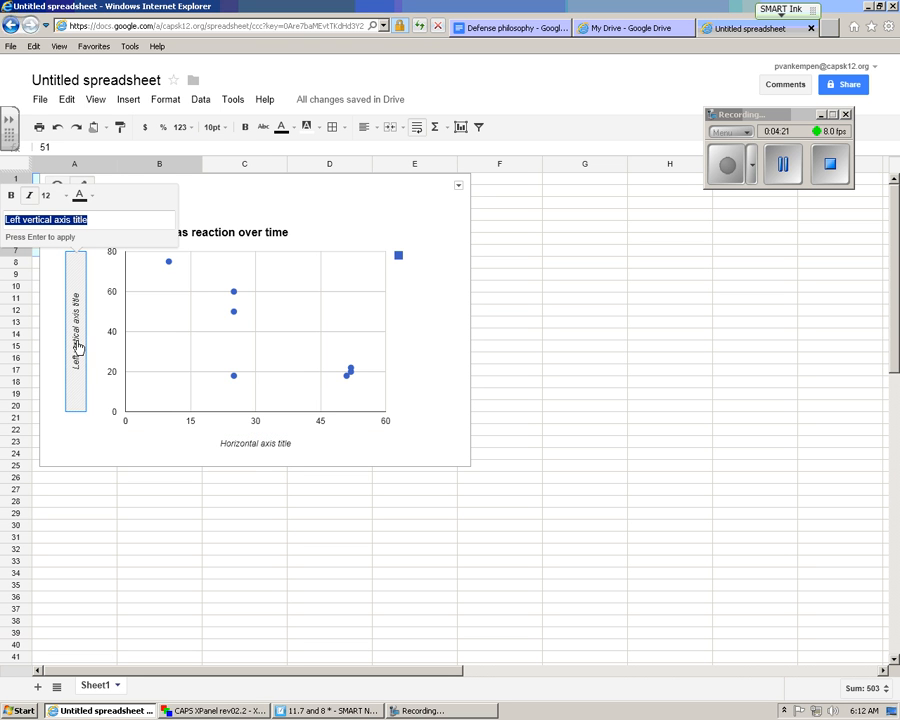
mouse_move(97, 227)
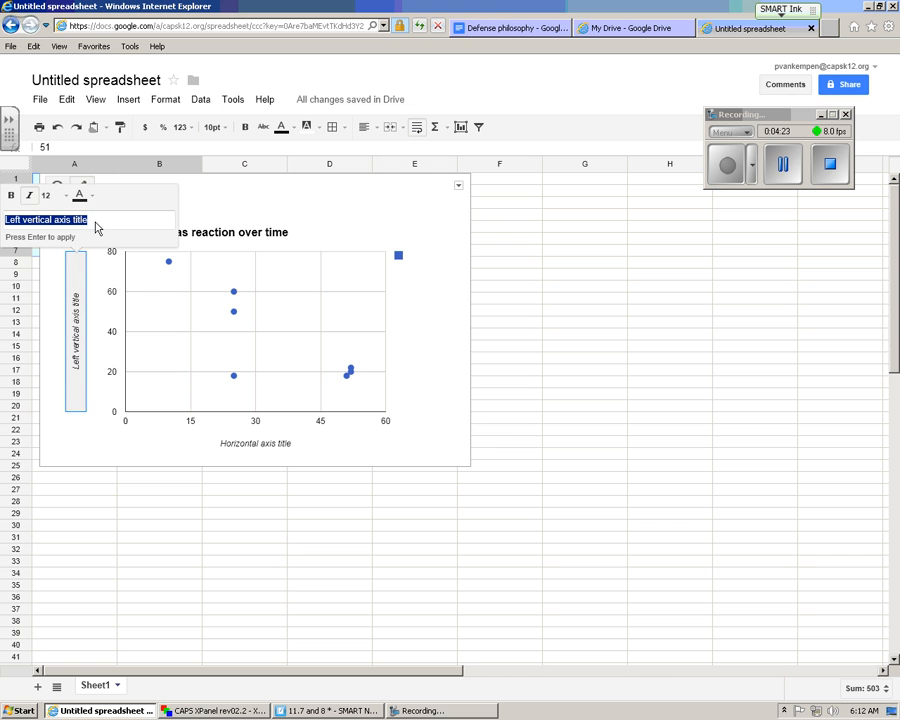
type("dissolving time (seconds")
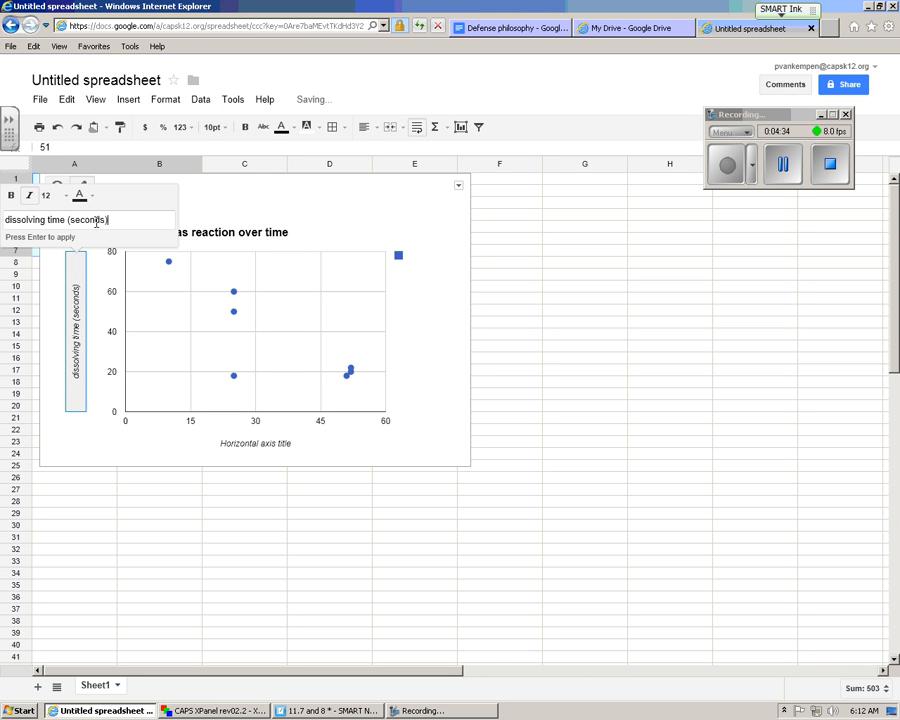
left_click(255, 443)
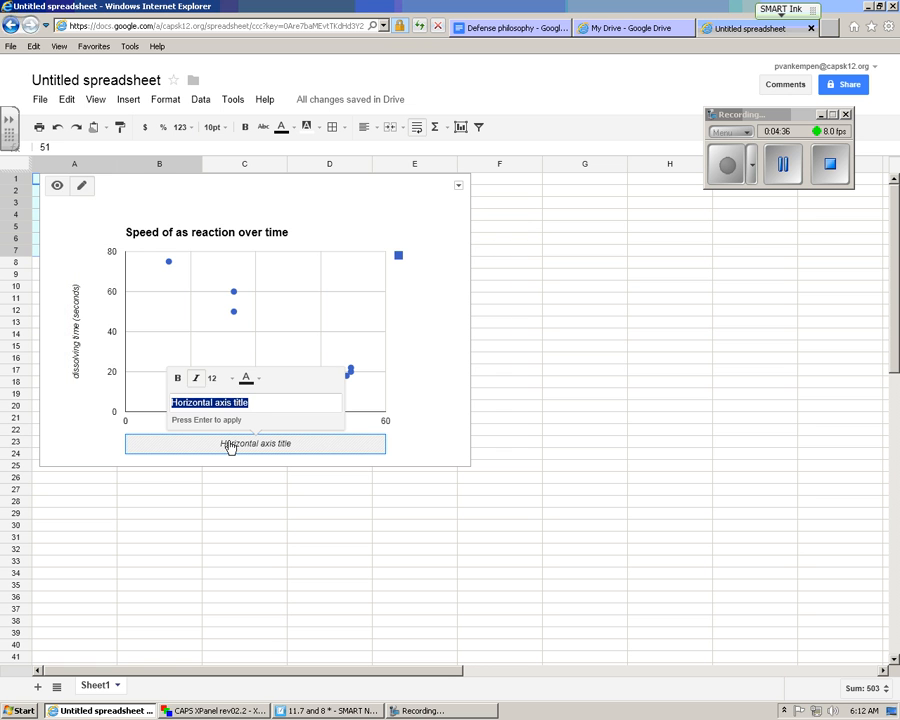
type("Temperature")
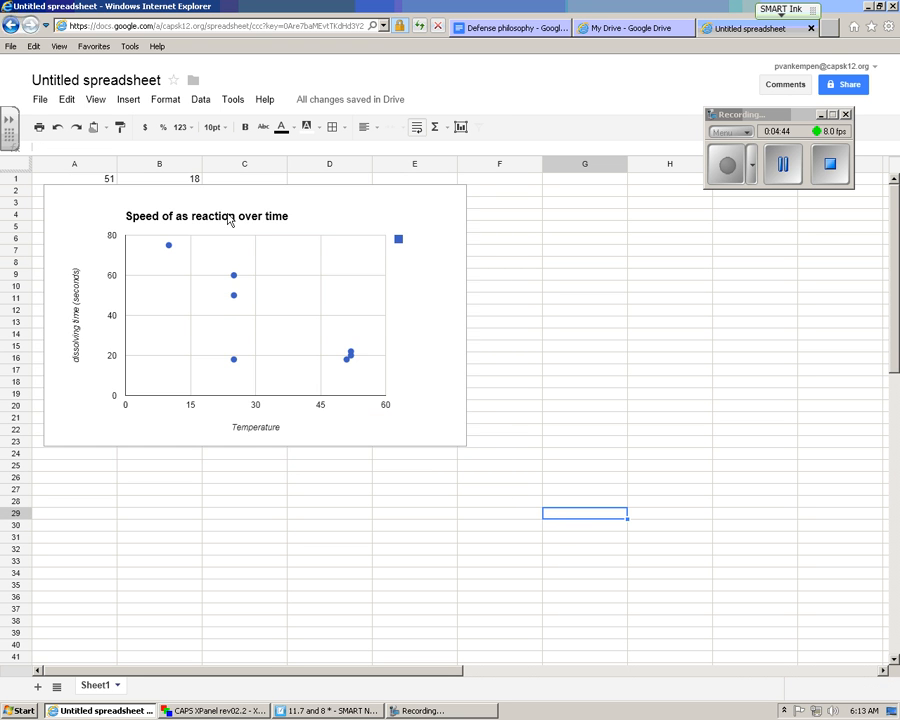
- Replace the word 'time' with 'temperature' in the chart title
left_click(207, 216)
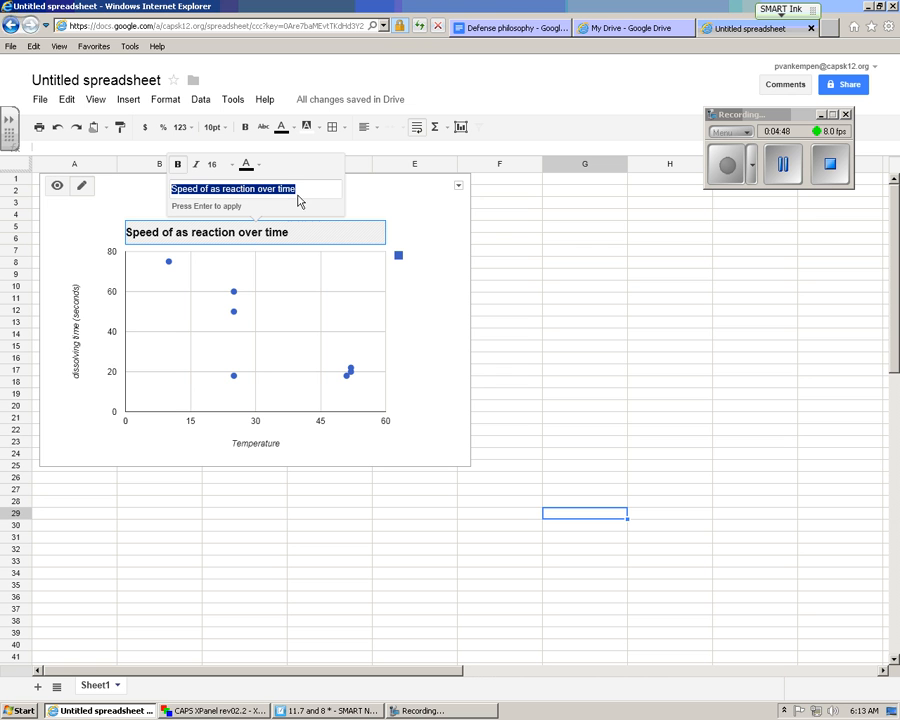
double_click(285, 189)
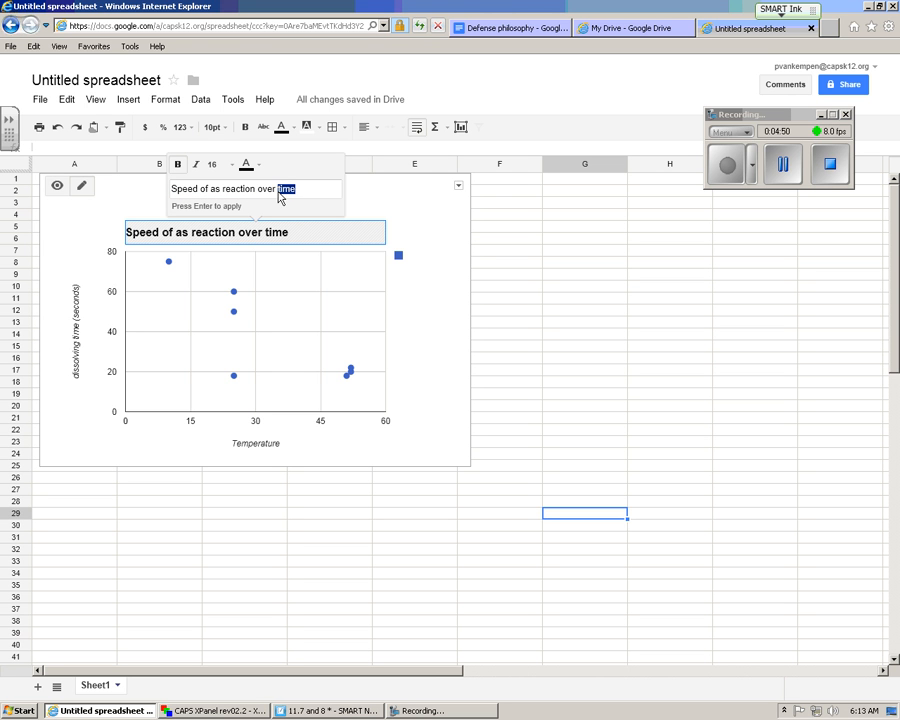
type("temper")
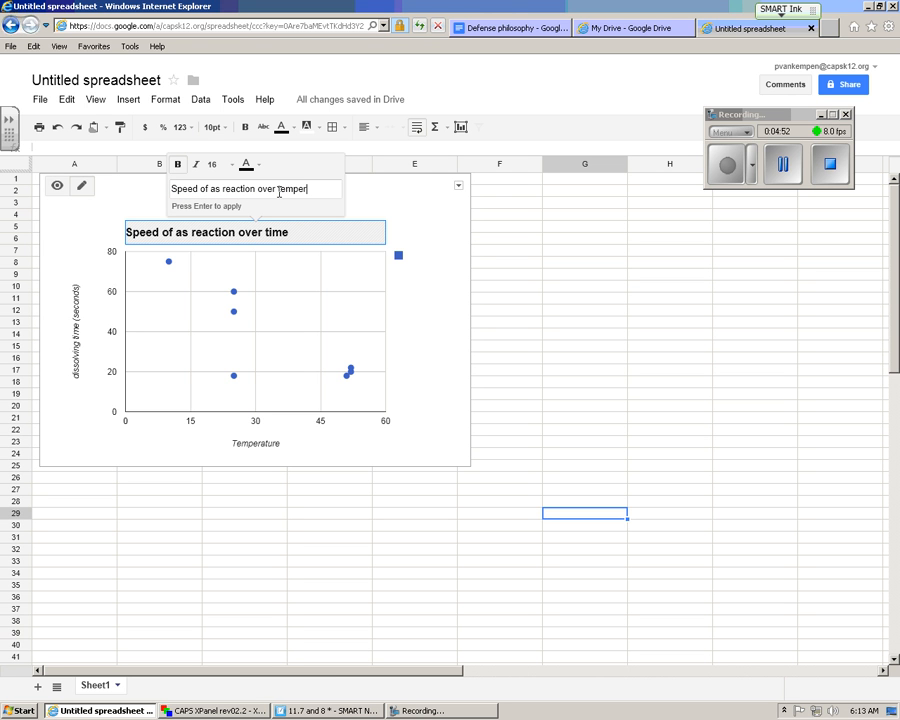
type("ature")
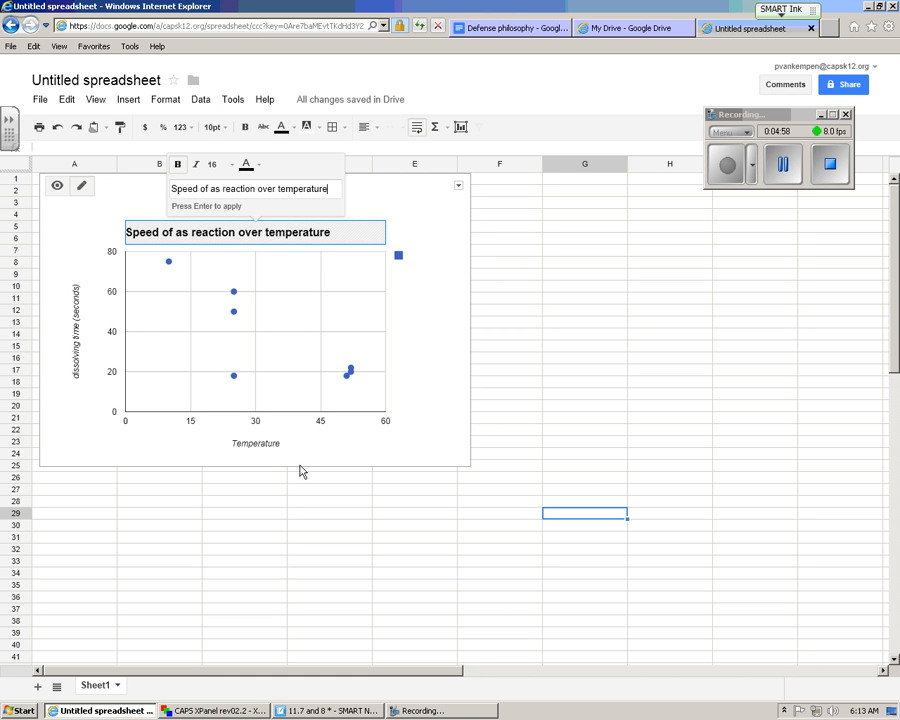
mouse_move(533, 286)
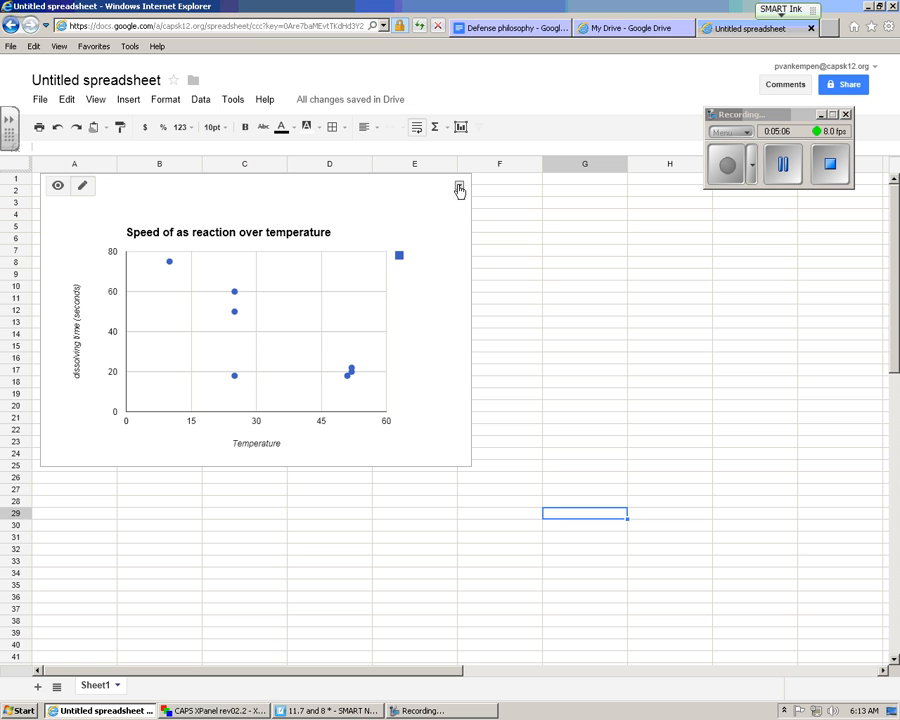
- Open the chart's options menu from its top-right corner
left_click(459, 186)
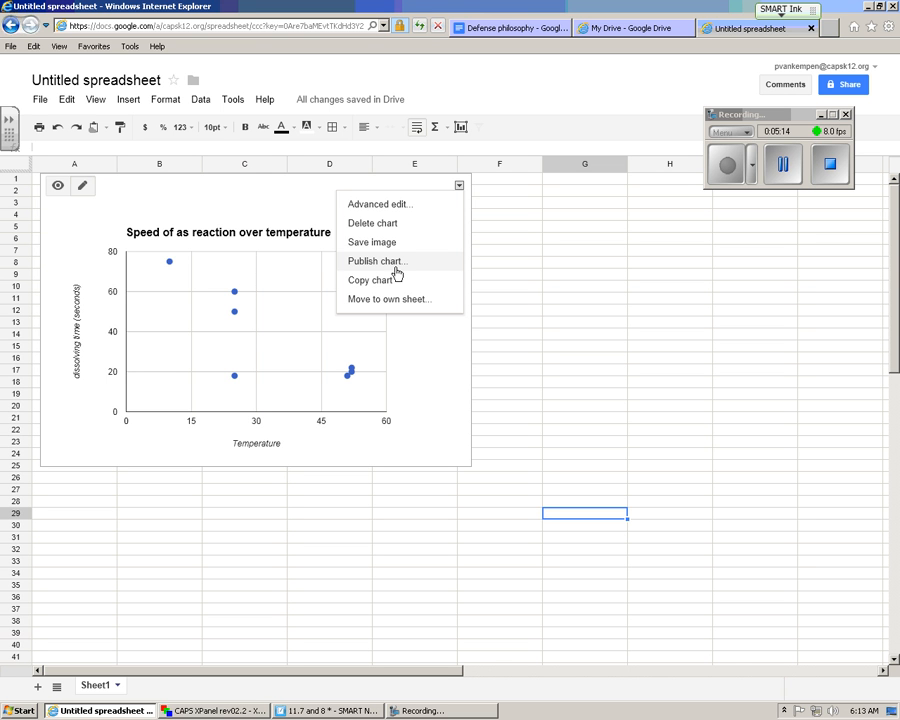
mouse_move(371, 242)
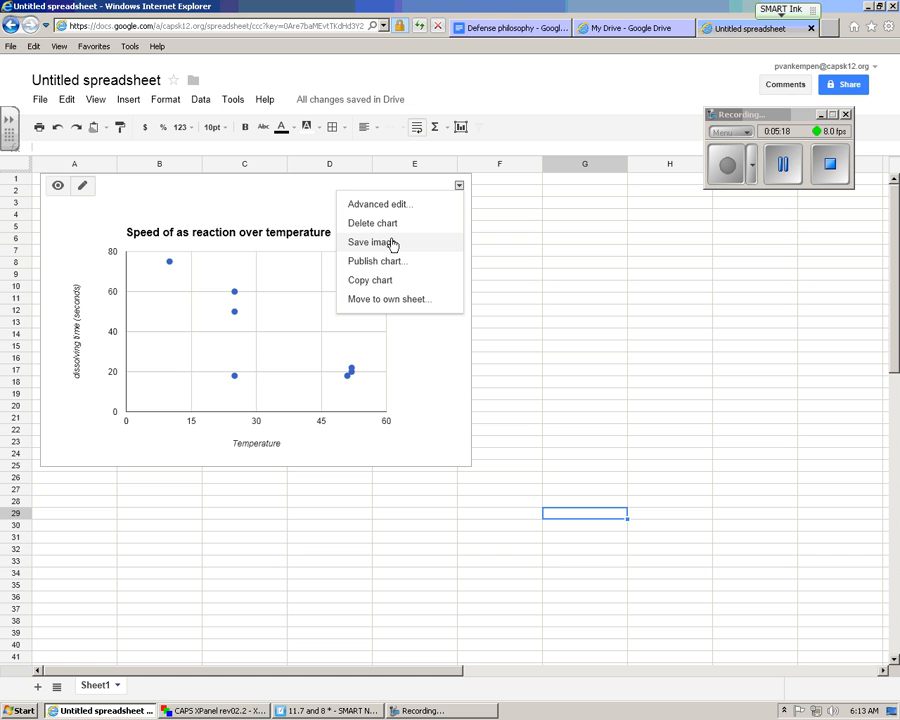
mouse_move(385, 280)
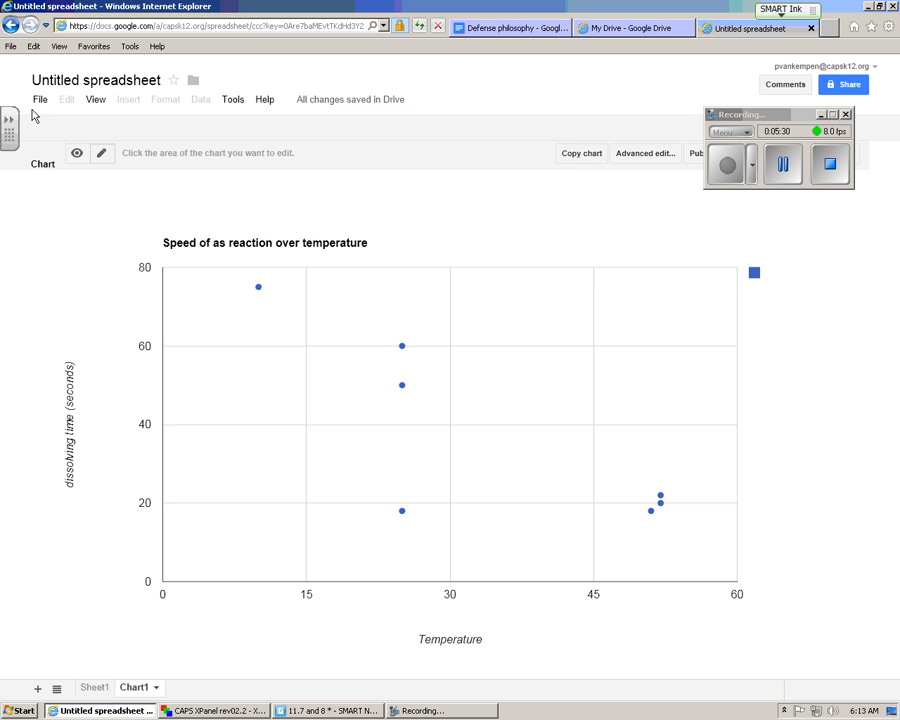
mouse_move(441, 364)
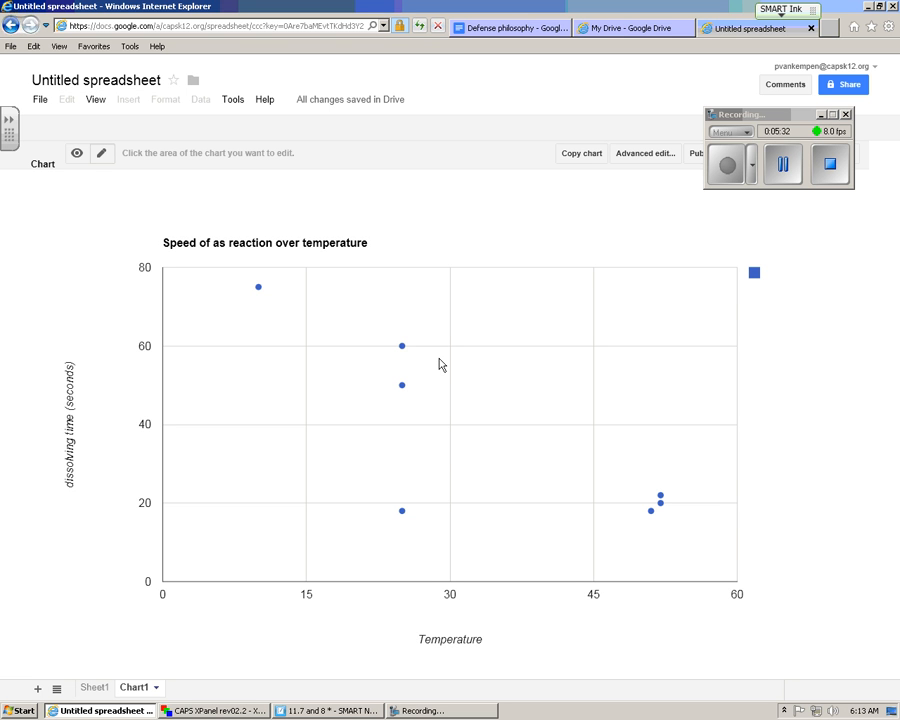
mouse_move(325, 331)
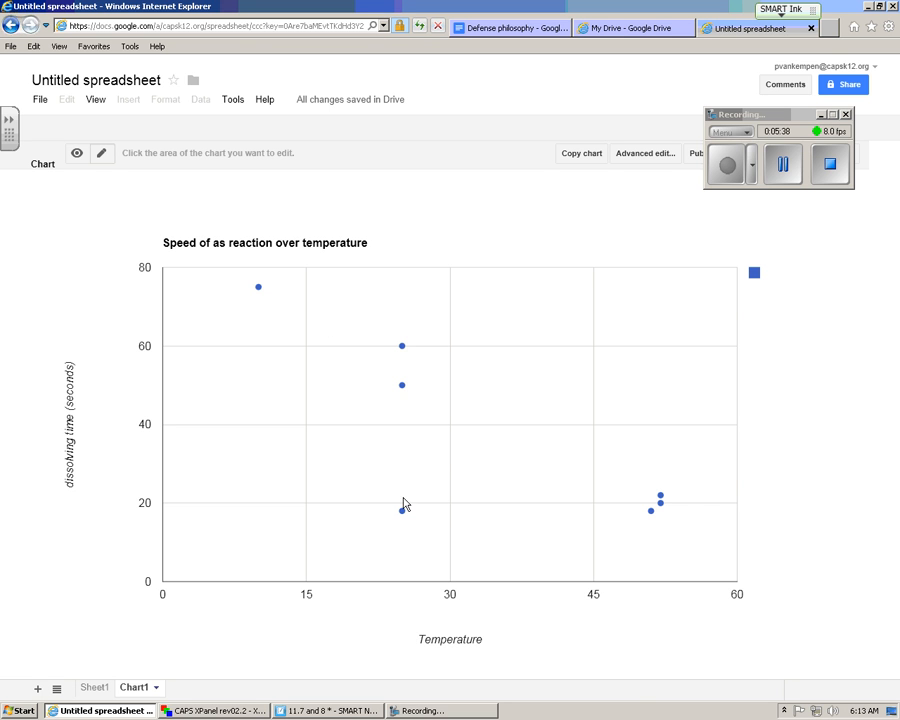
mouse_move(198, 258)
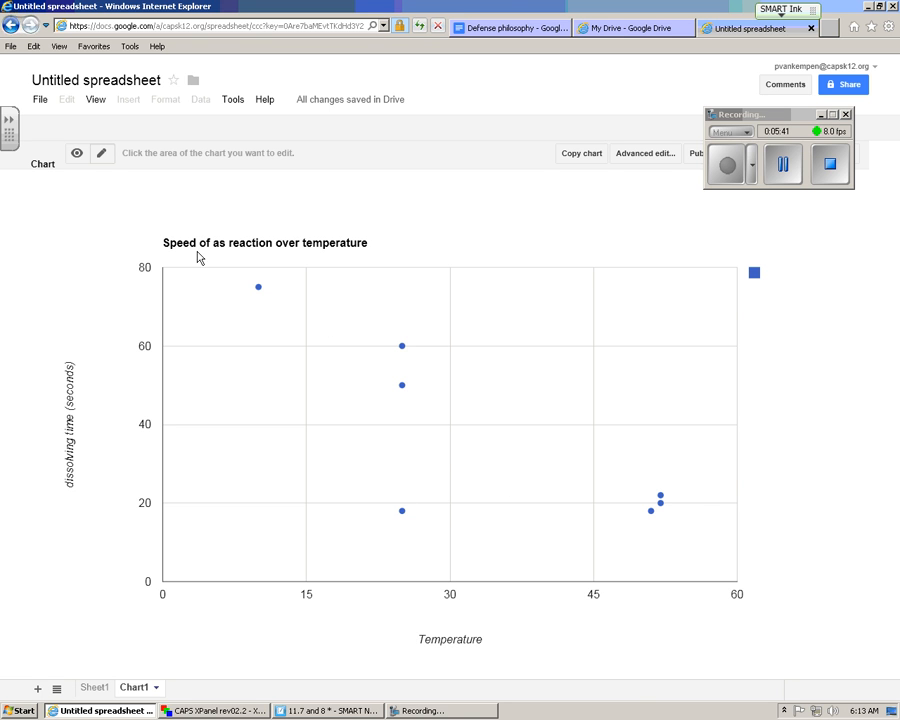
mouse_move(632, 635)
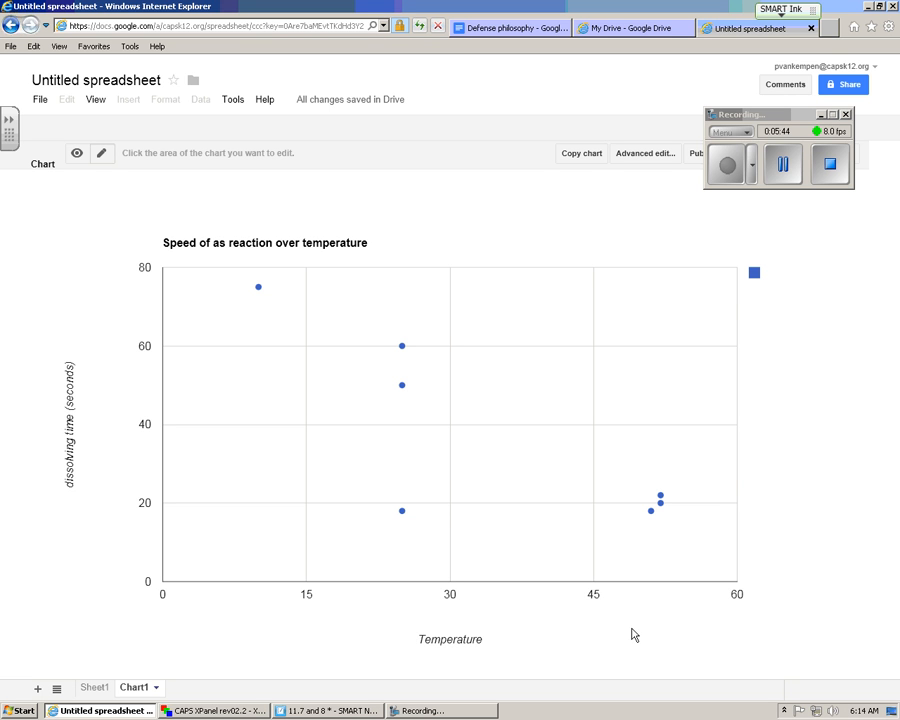
mouse_move(360, 260)
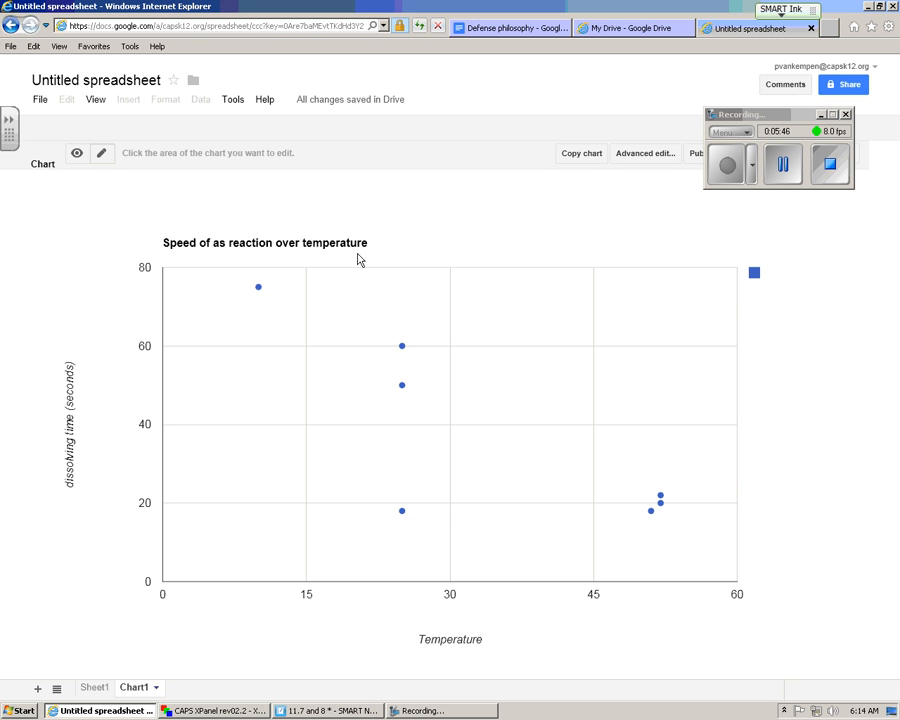